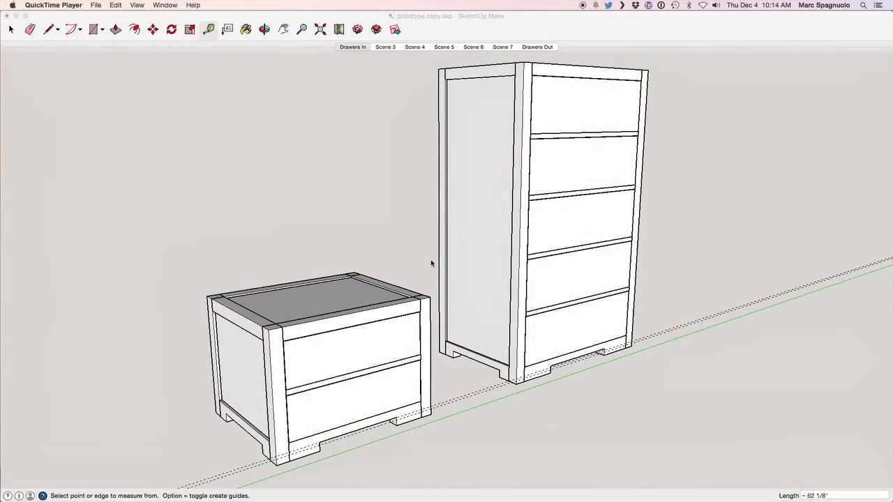
pyautogui.moveTo(362, 292)
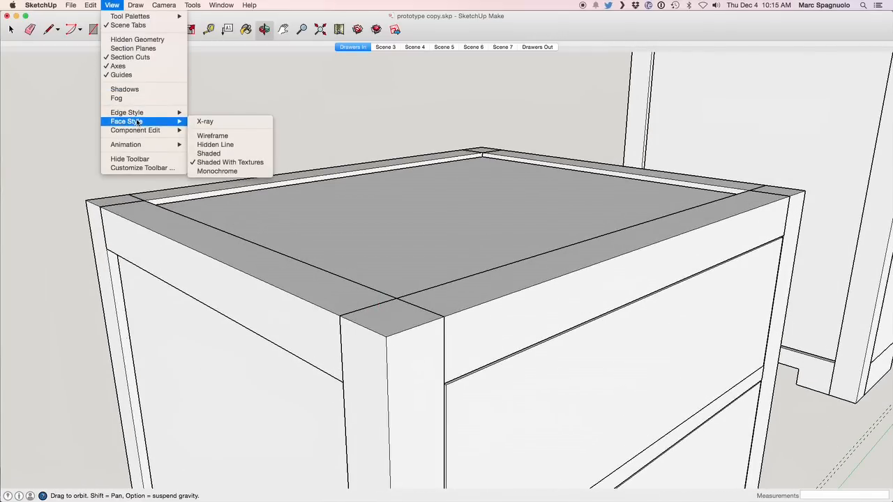
# Turn on X-ray face style and orbit around the top corner joint's hidden mortises
pyautogui.click(205, 121)
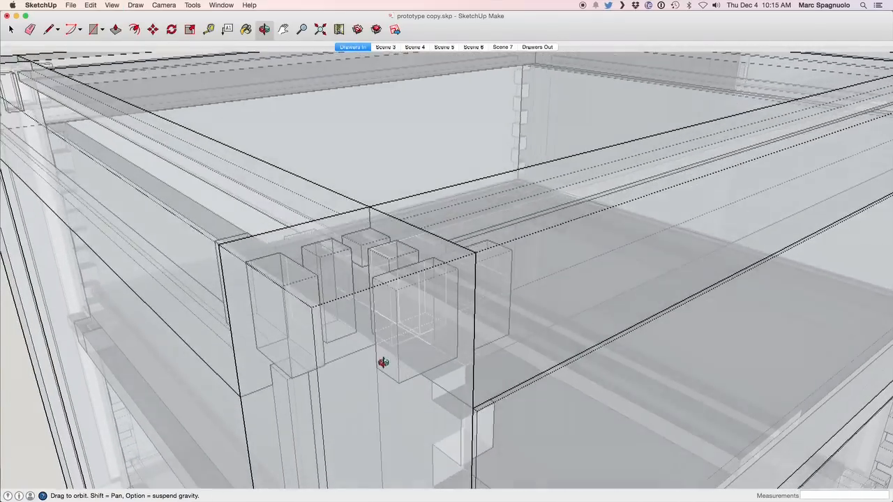
pyautogui.moveTo(384, 362); pyautogui.dragTo(396, 407)
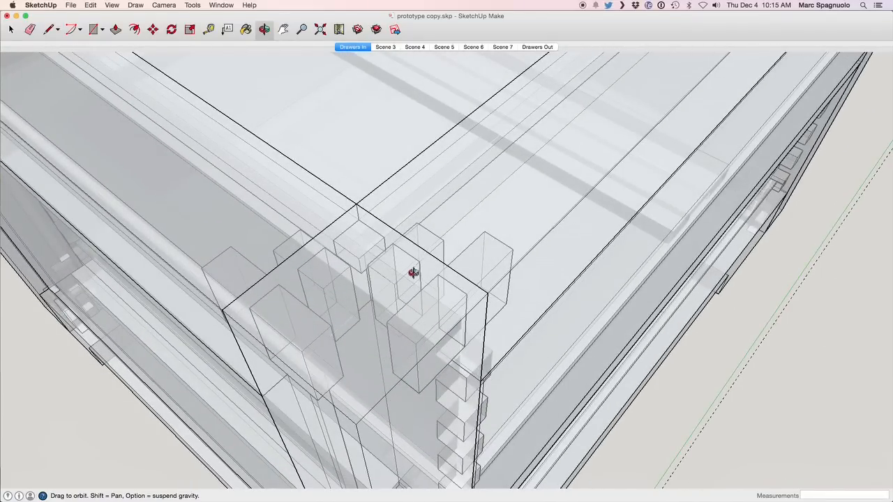
pyautogui.moveTo(339, 240)
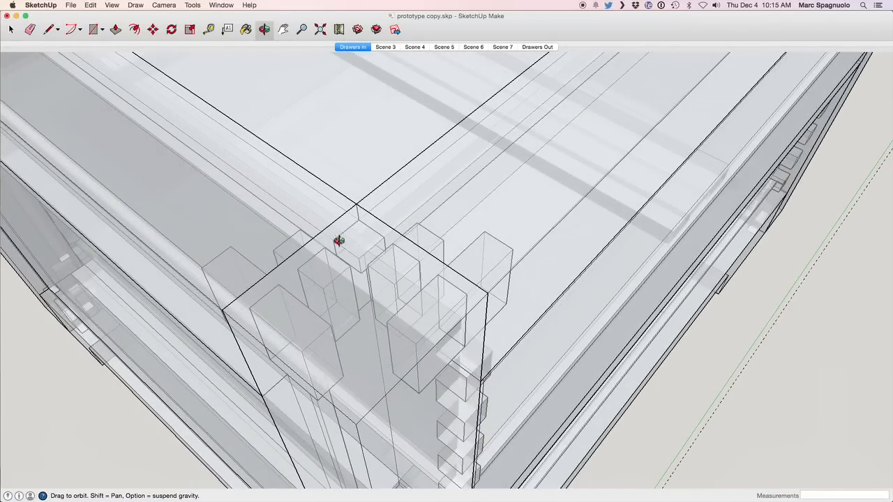
pyautogui.moveTo(362, 249)
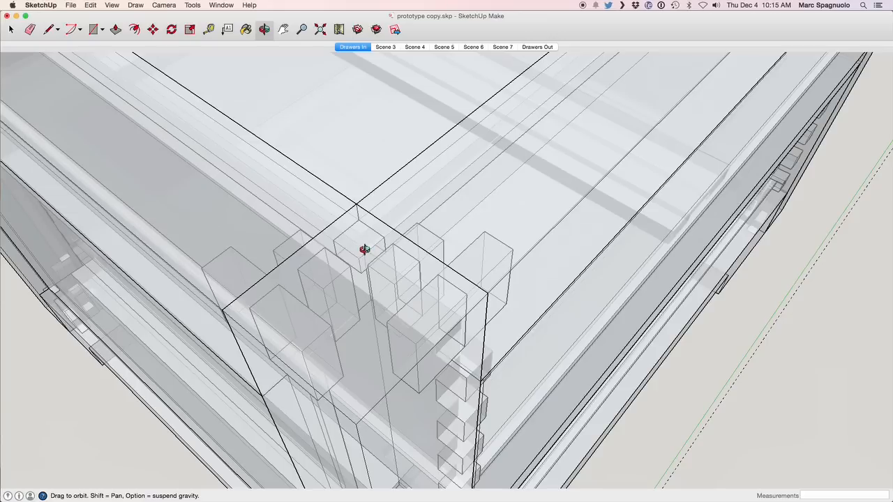
pyautogui.moveTo(363, 249); pyautogui.dragTo(517, 252)
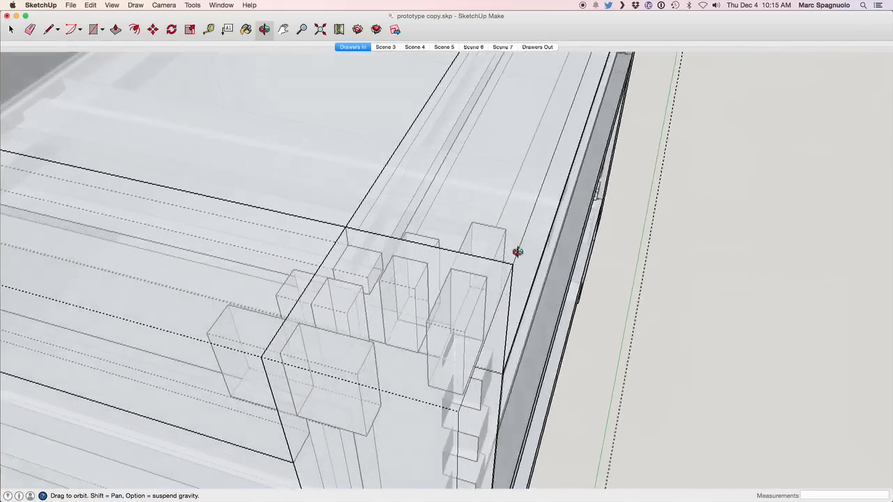
pyautogui.moveTo(518, 252); pyautogui.dragTo(415, 263)
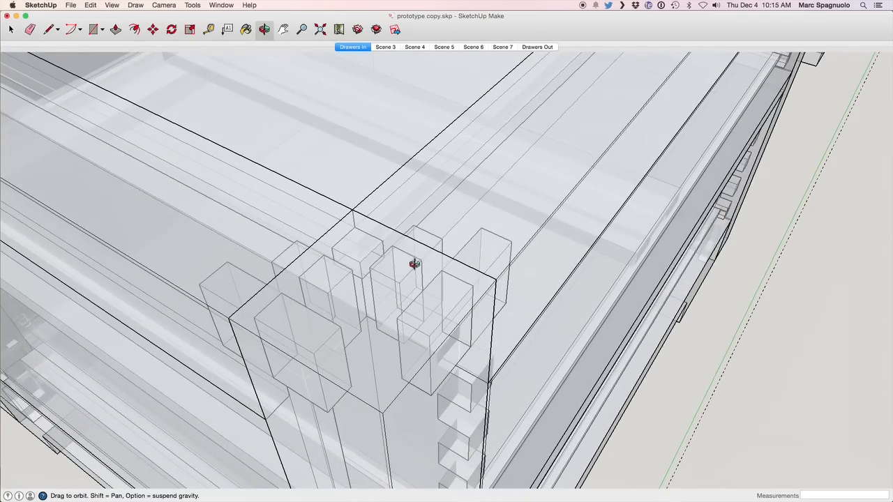
pyautogui.moveTo(415, 264); pyautogui.dragTo(323, 165)
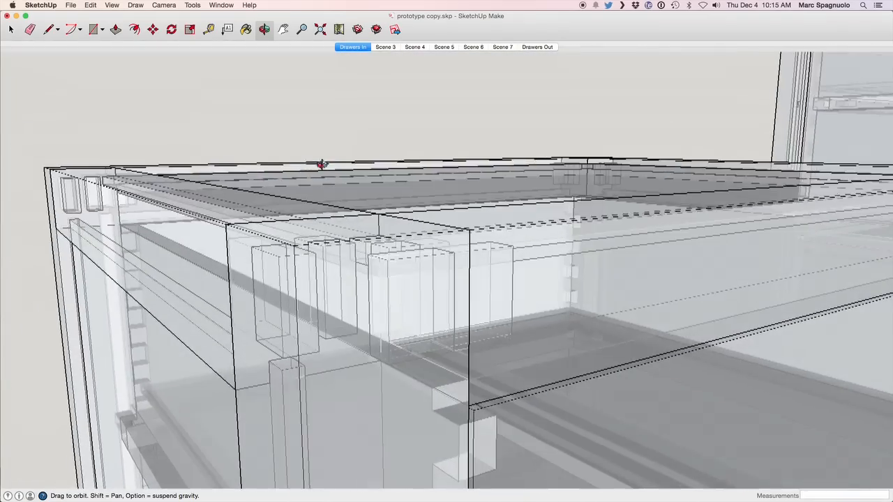
pyautogui.moveTo(321, 164); pyautogui.dragTo(447, 286)
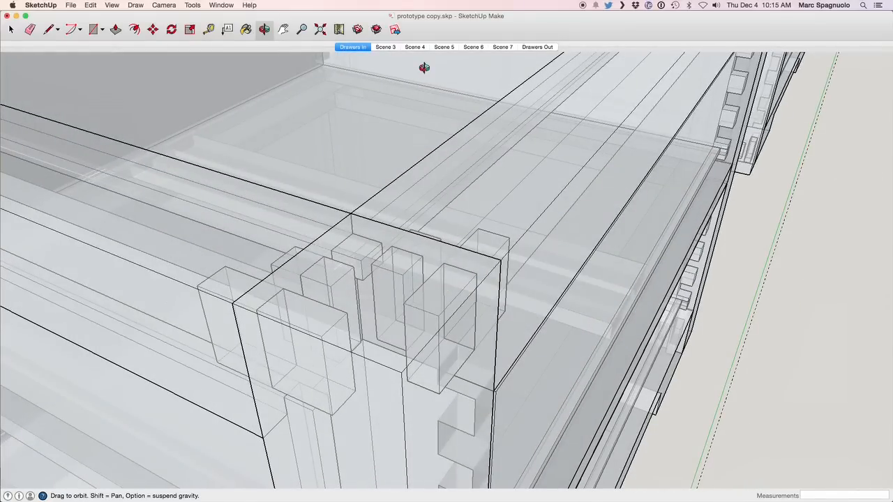
# Show Scene 3's exploded leg and rails and orbit around the rail mortises
pyautogui.click(385, 47)
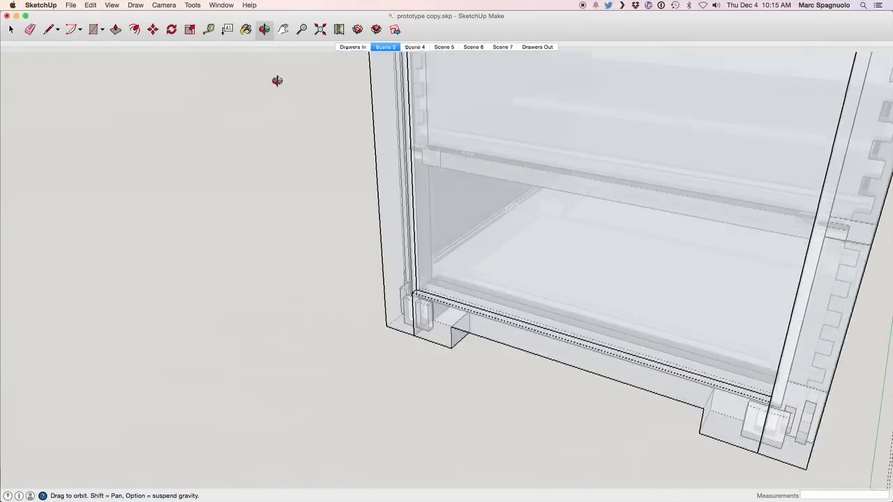
pyautogui.moveTo(277, 81); pyautogui.dragTo(372, 244)
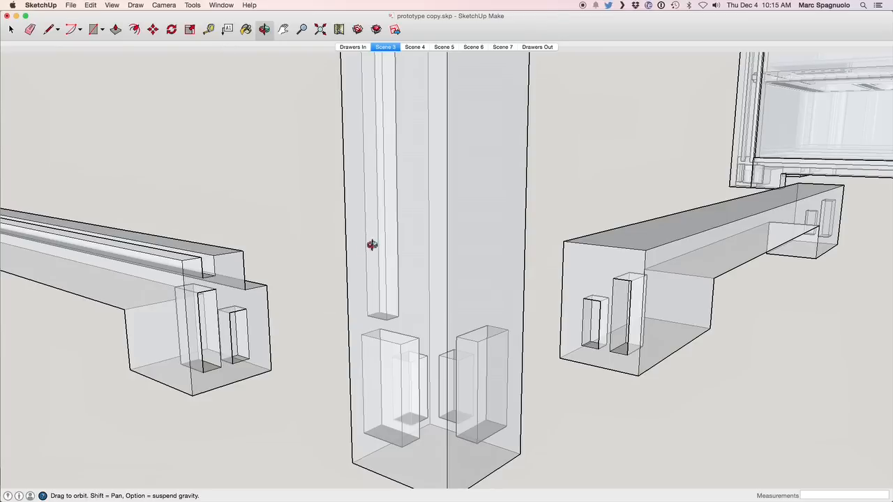
pyautogui.moveTo(372, 245); pyautogui.dragTo(352, 249)
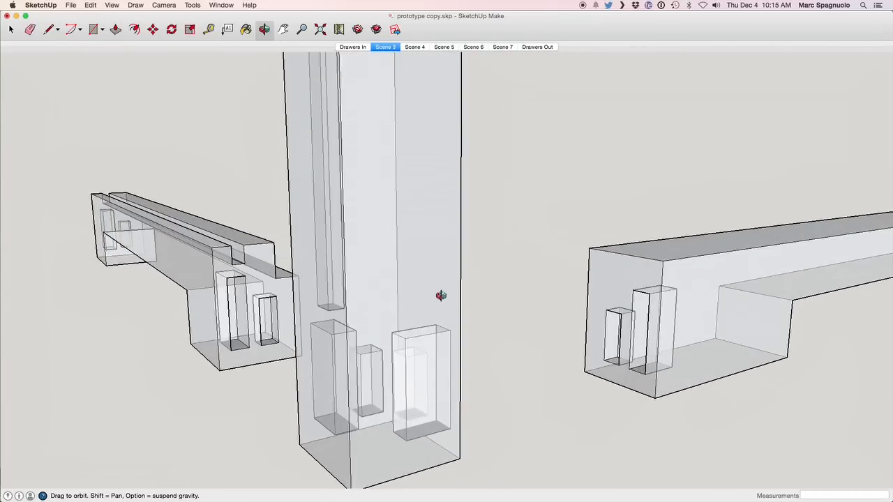
pyautogui.moveTo(441, 295); pyautogui.dragTo(432, 283)
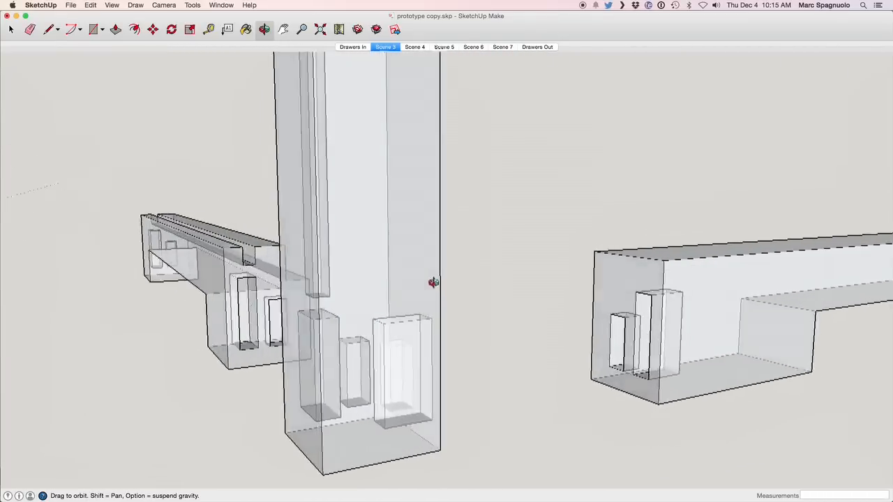
pyautogui.moveTo(433, 282); pyautogui.dragTo(524, 299)
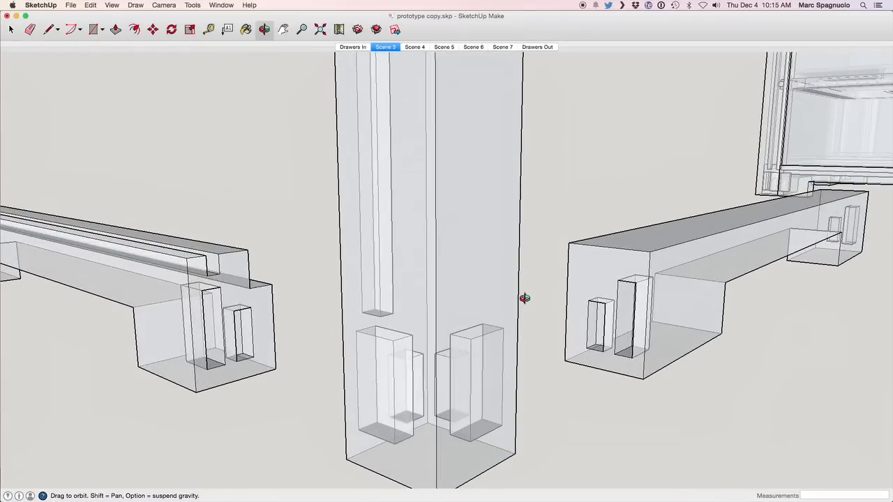
pyautogui.moveTo(416, 74)
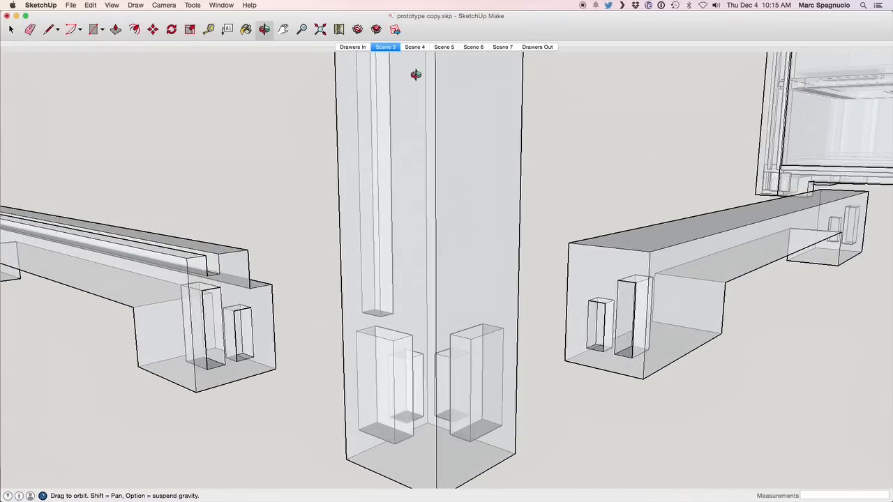
# Inspect the leg's mortises up close in the solid Scene 4 view, then advance to Scene 5
pyautogui.click(111, 5)
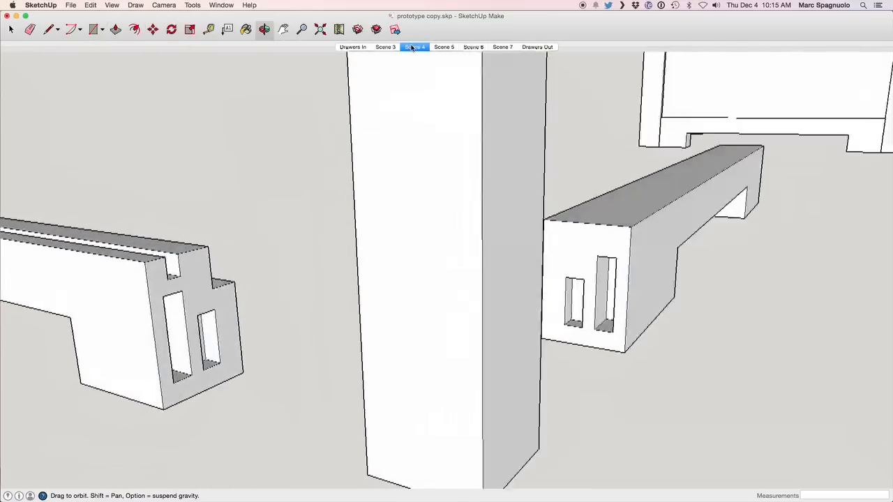
pyautogui.click(414, 47)
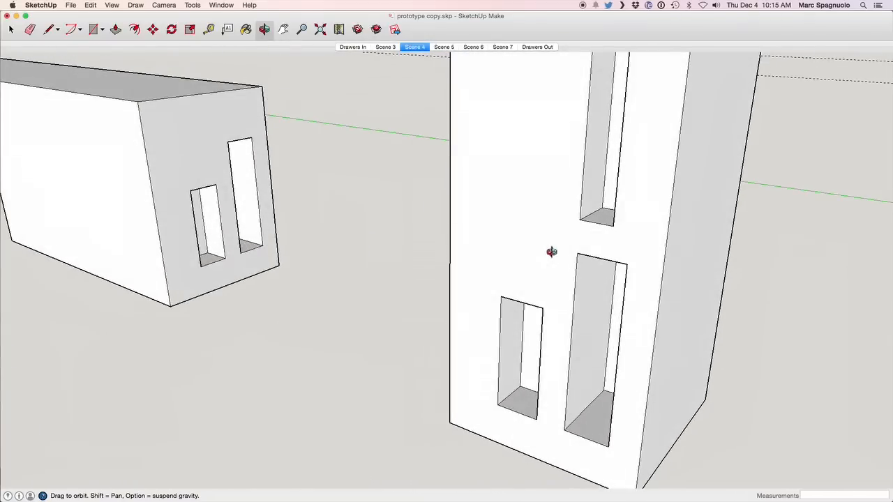
pyautogui.moveTo(551, 251); pyautogui.dragTo(603, 310)
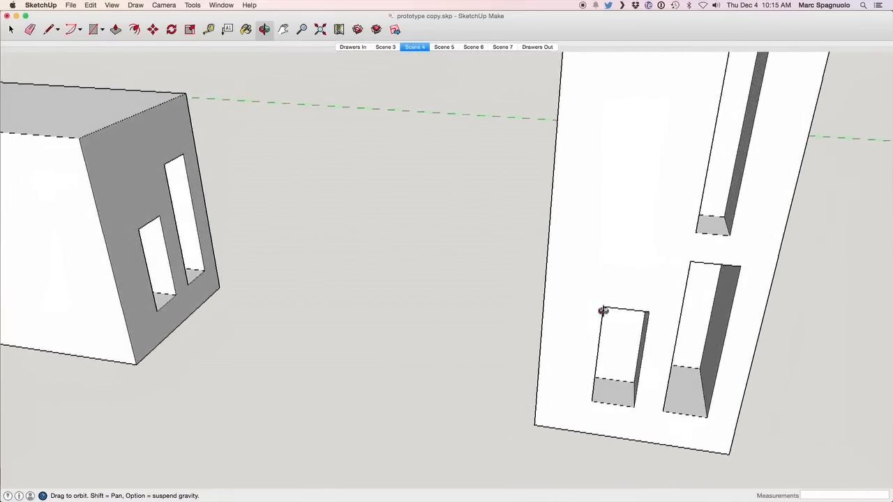
pyautogui.moveTo(603, 311); pyautogui.dragTo(593, 307)
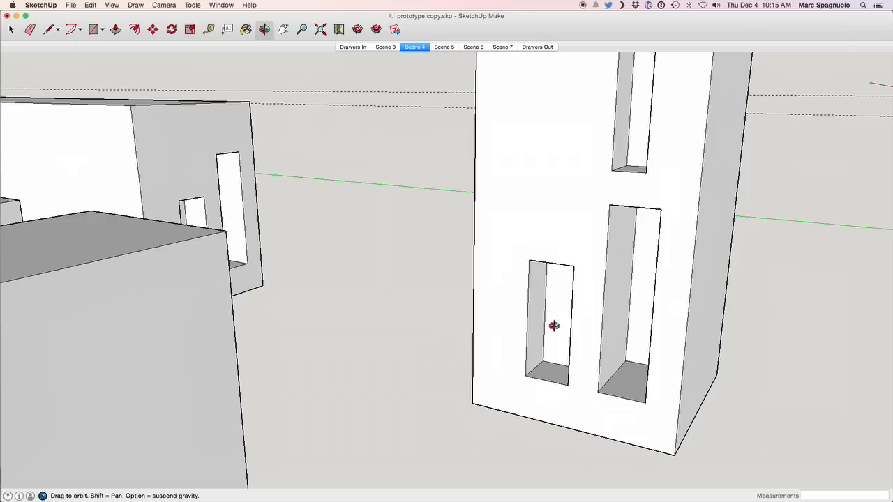
pyautogui.moveTo(638, 311)
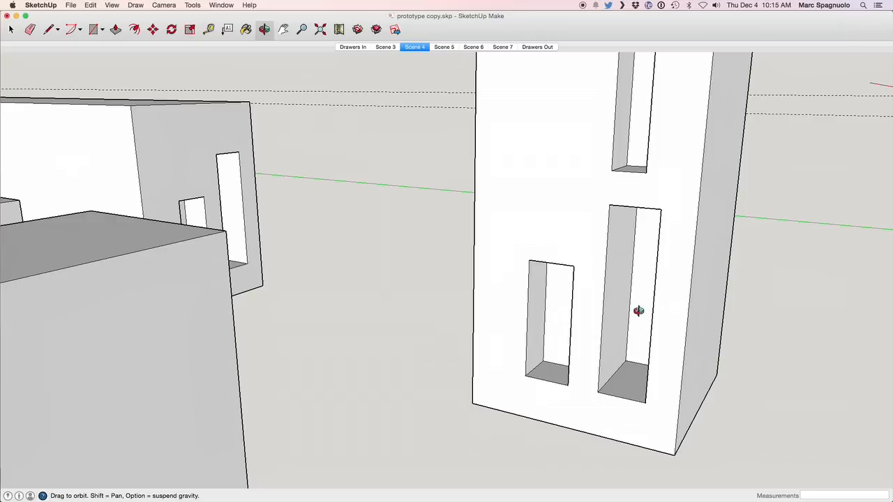
pyautogui.moveTo(505, 62)
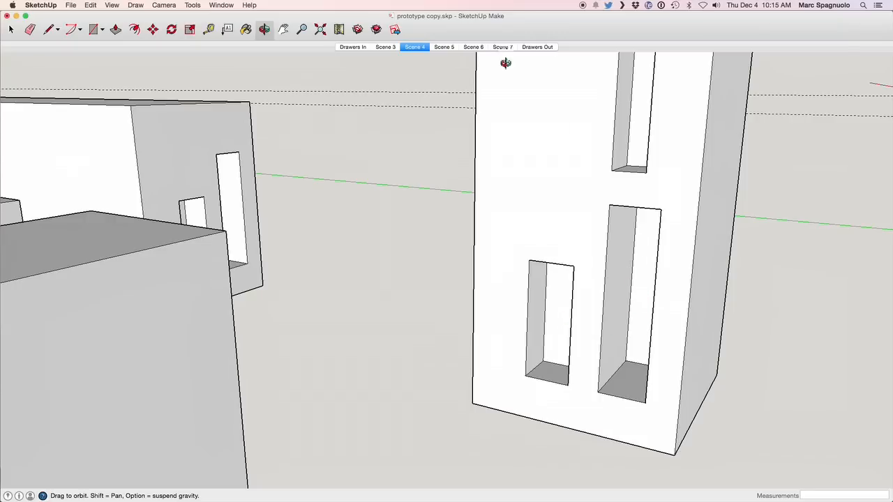
pyautogui.click(444, 47)
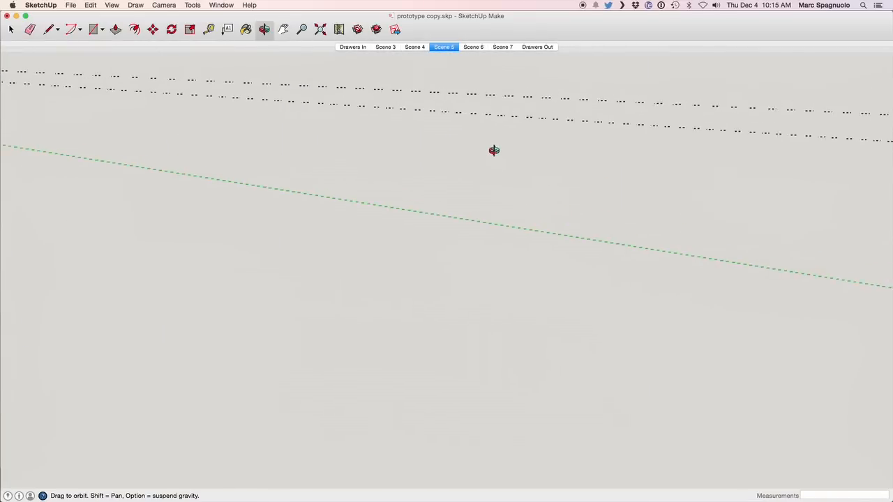
# Place Tape Measure guide lines across the leg's front face, the latest 3/8 inch away
pyautogui.moveTo(494, 150); pyautogui.dragTo(508, 196)
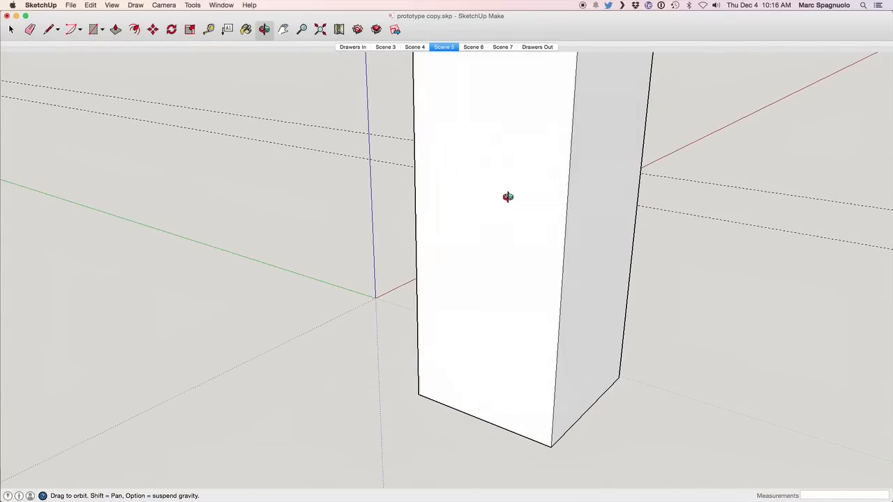
pyautogui.moveTo(506, 224)
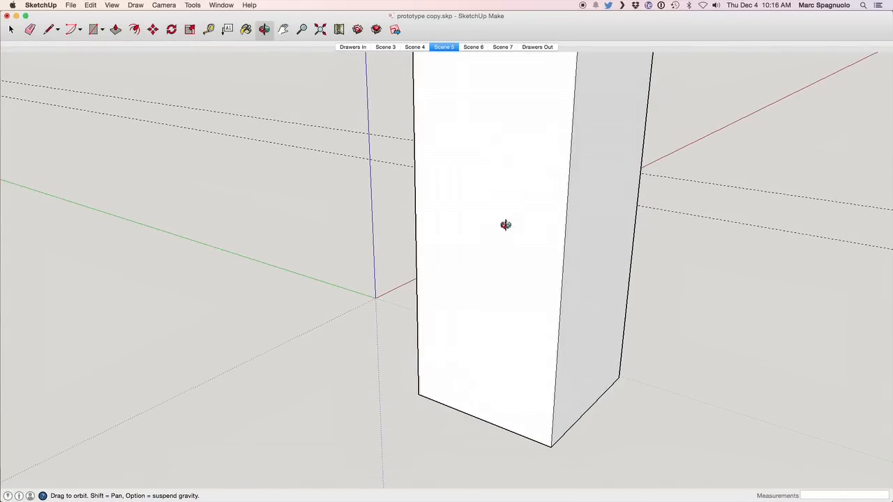
pyautogui.moveTo(560, 340)
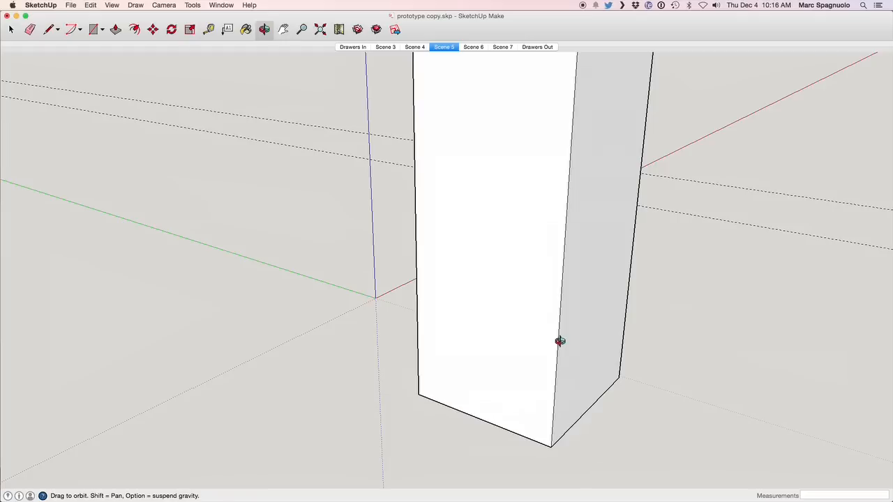
pyautogui.moveTo(486, 270)
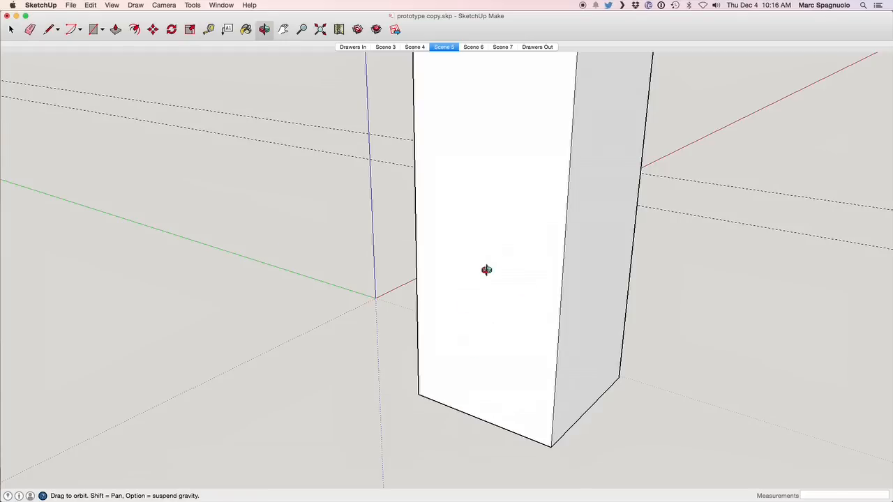
pyautogui.moveTo(233, 60)
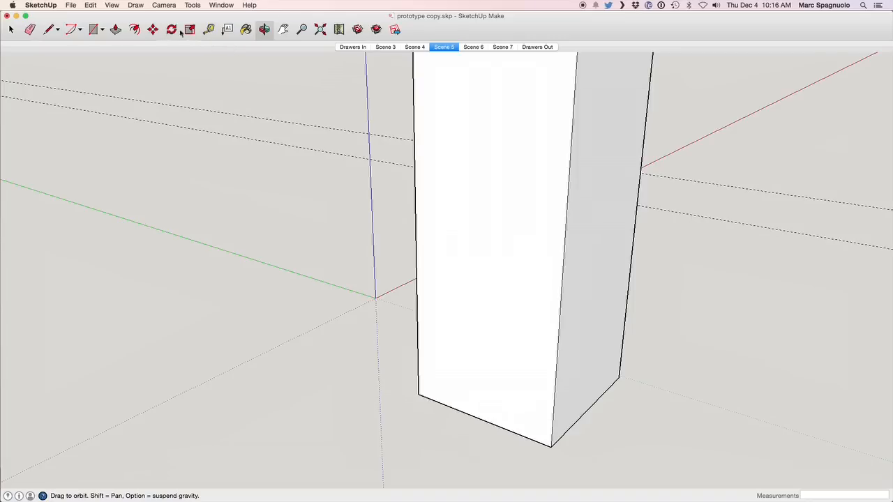
pyautogui.click(208, 28)
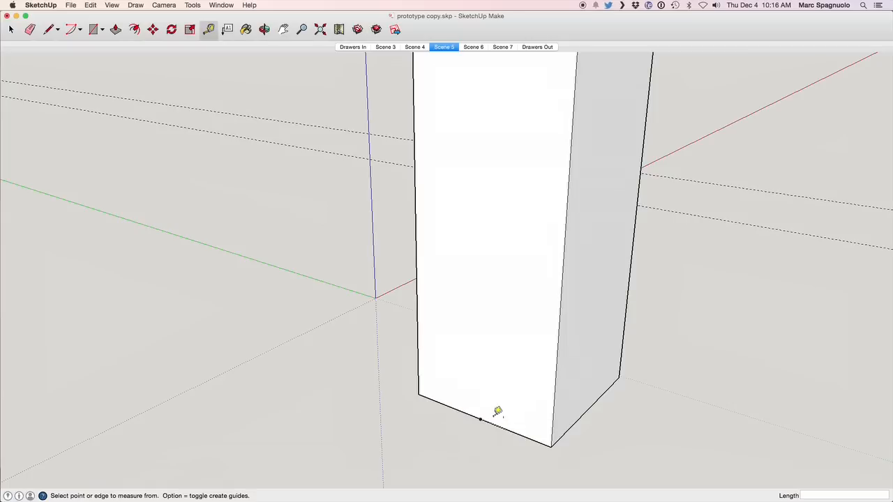
pyautogui.moveTo(499, 417)
pyautogui.write('2.5')
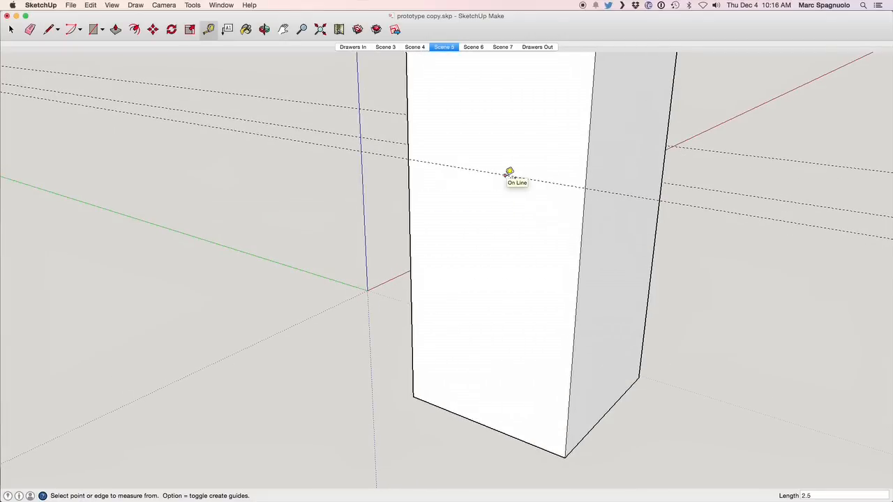
pyautogui.click(509, 173)
pyautogui.write('3/8')
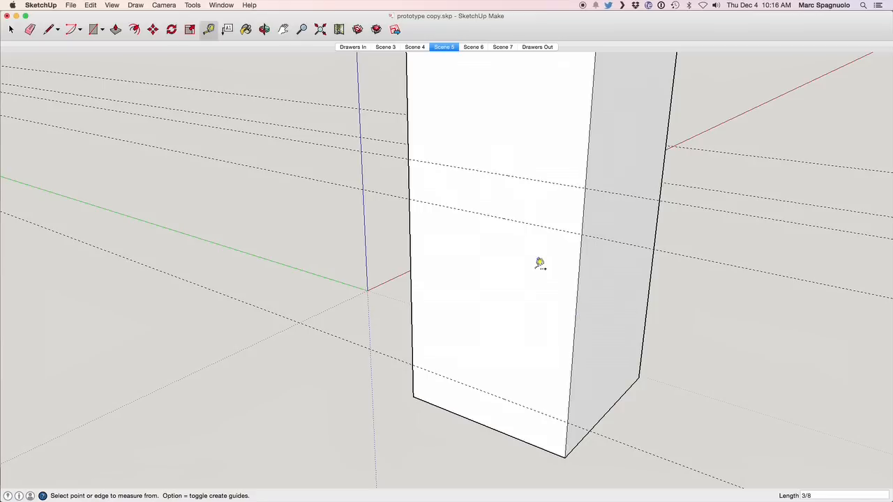
pyautogui.moveTo(424, 263)
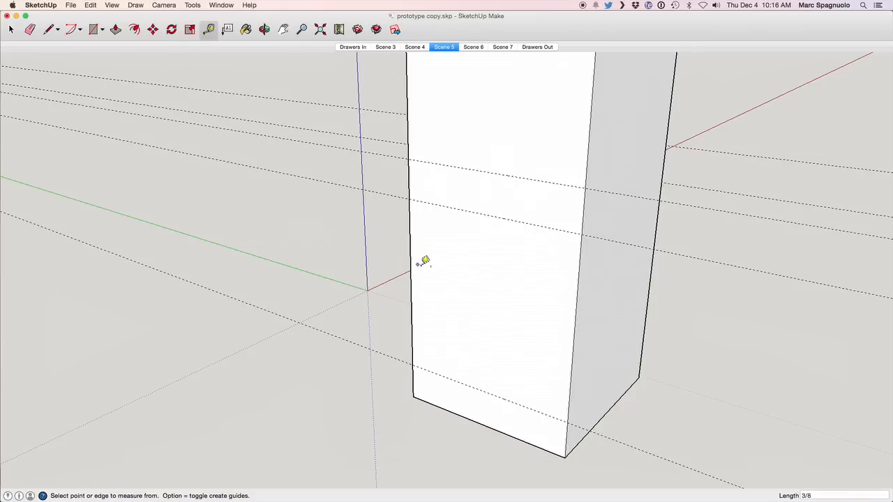
pyautogui.moveTo(516, 281)
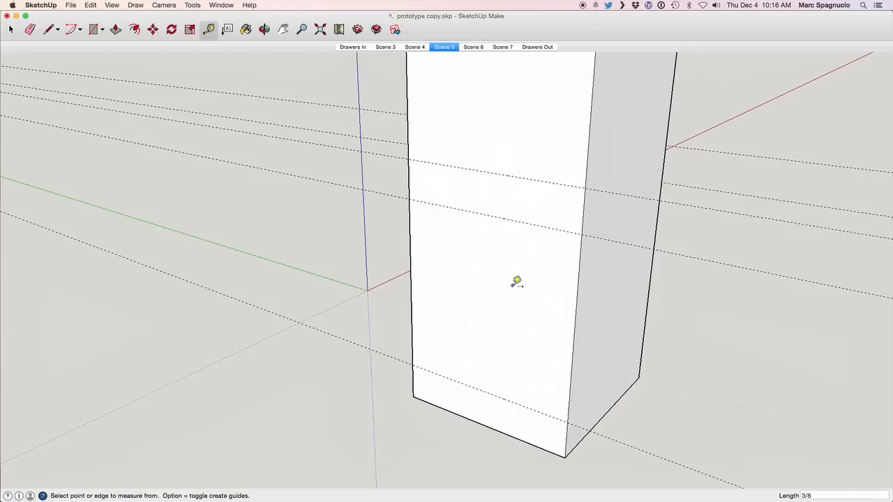
pyautogui.moveTo(580, 299)
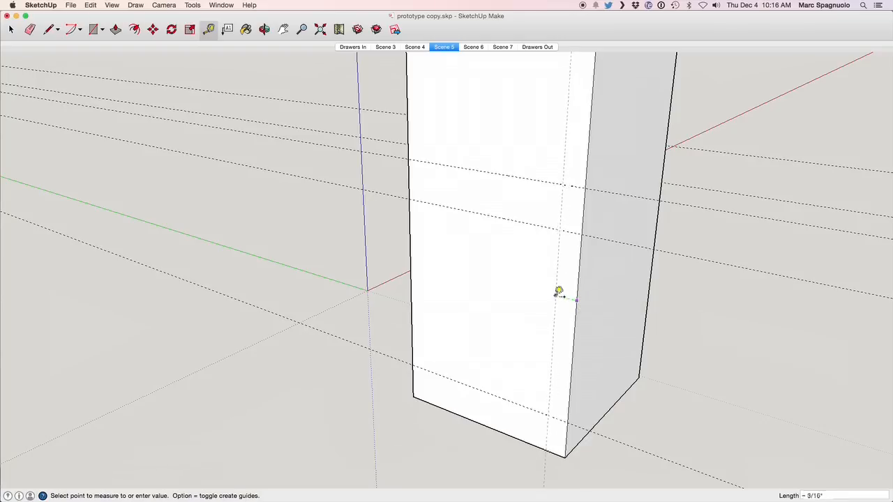
pyautogui.moveTo(553, 291)
pyautogui.write('3/8')
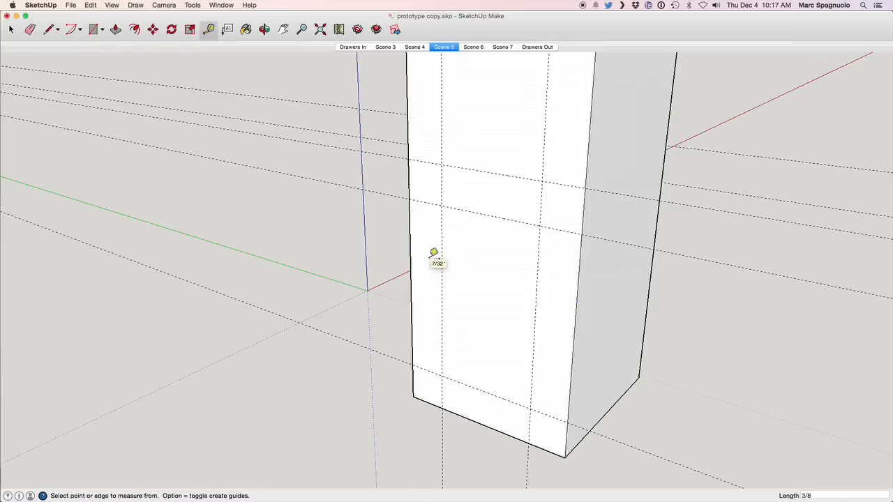
pyautogui.moveTo(447, 257)
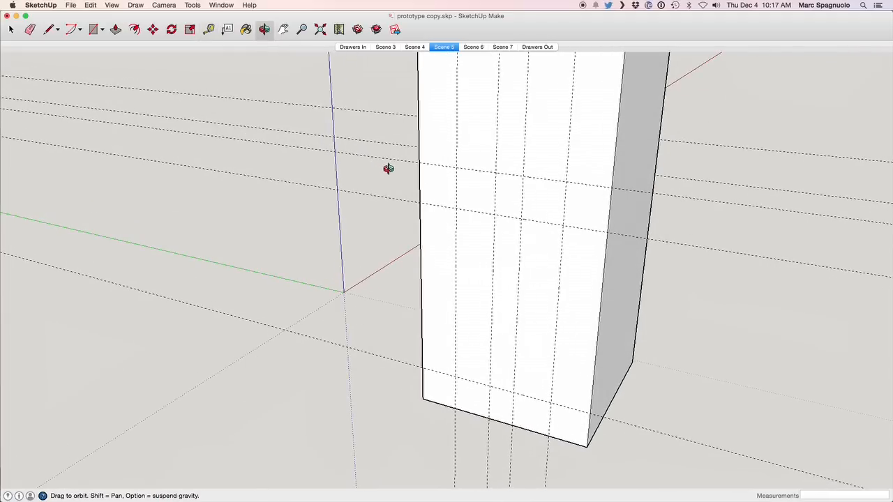
# Draw two tall, narrow mortise rectangles snapped between the guide lines on the leg's face
pyautogui.click(94, 30)
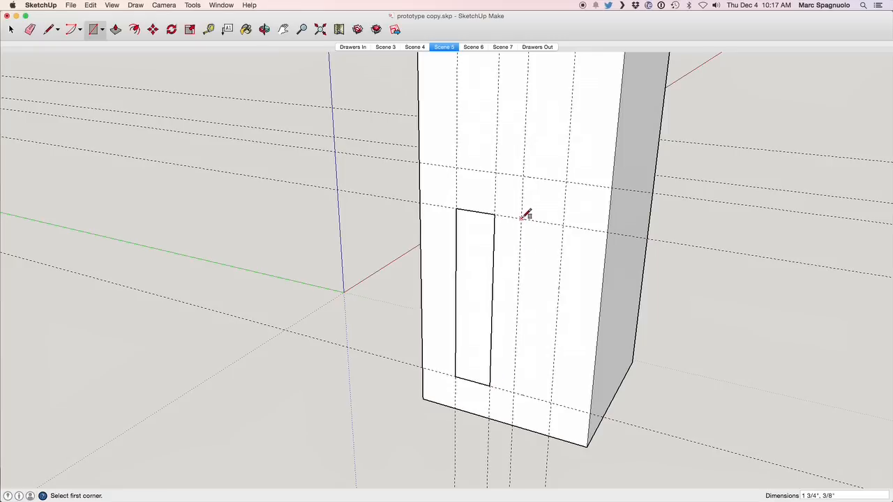
pyautogui.moveTo(523, 212); pyautogui.dragTo(552, 405)
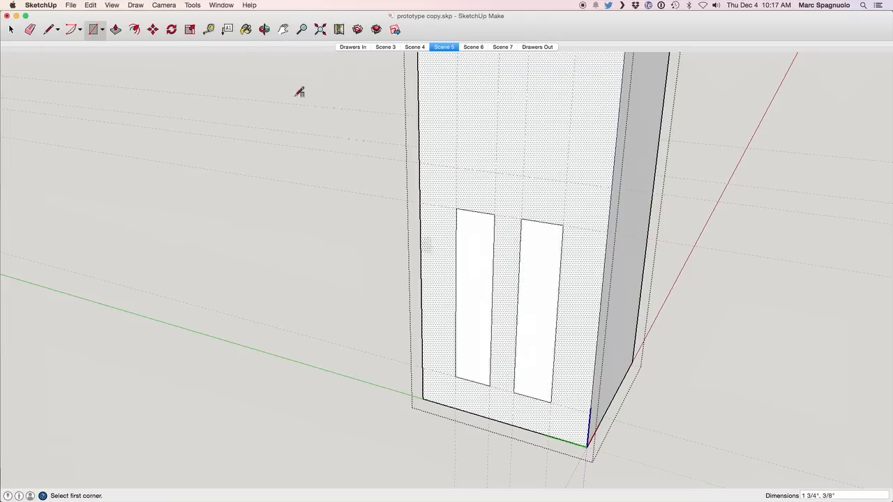
pyautogui.click(115, 29)
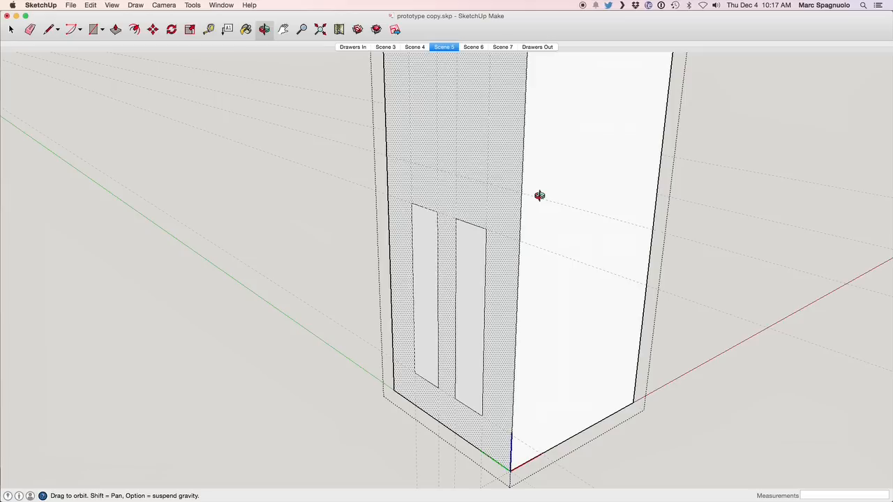
pyautogui.moveTo(650, 192)
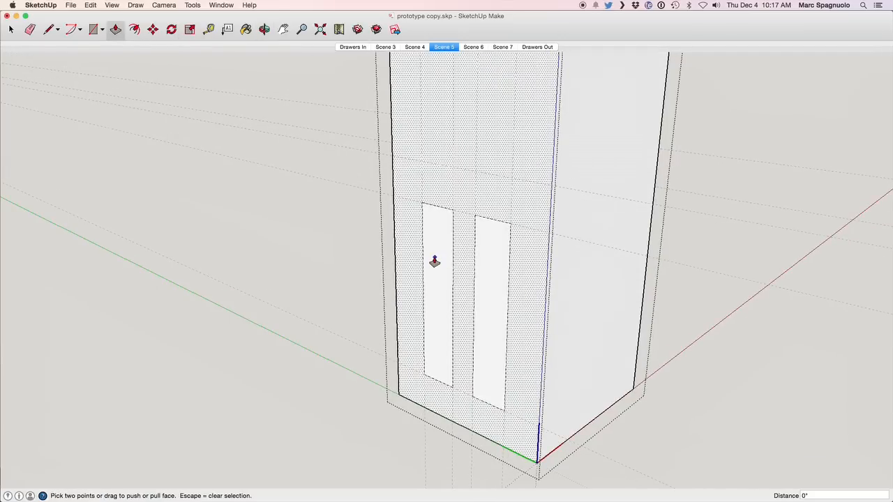
# Push/Pull both mortise rectangles into the leg to mortise depth
pyautogui.moveTo(434, 262); pyautogui.dragTo(439, 257)
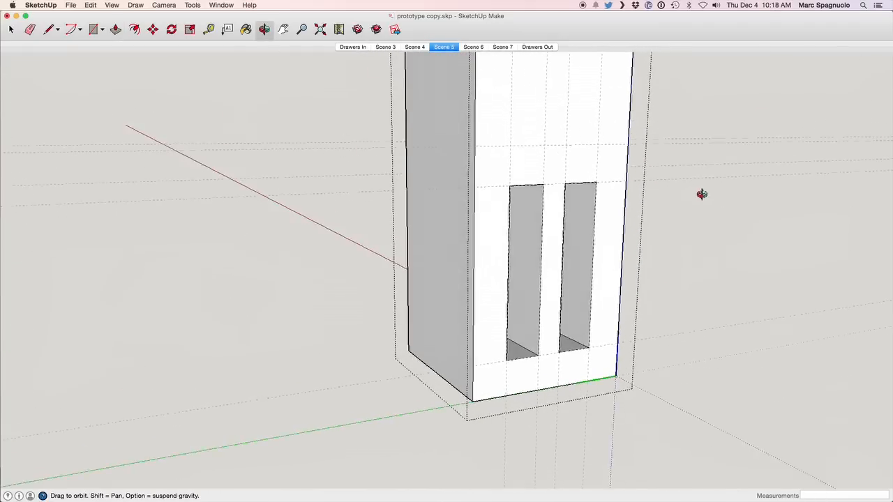
# Orbit the leg to inspect the new pockets from below and the side, then load Scene 6
pyautogui.moveTo(701, 194); pyautogui.dragTo(436, 231)
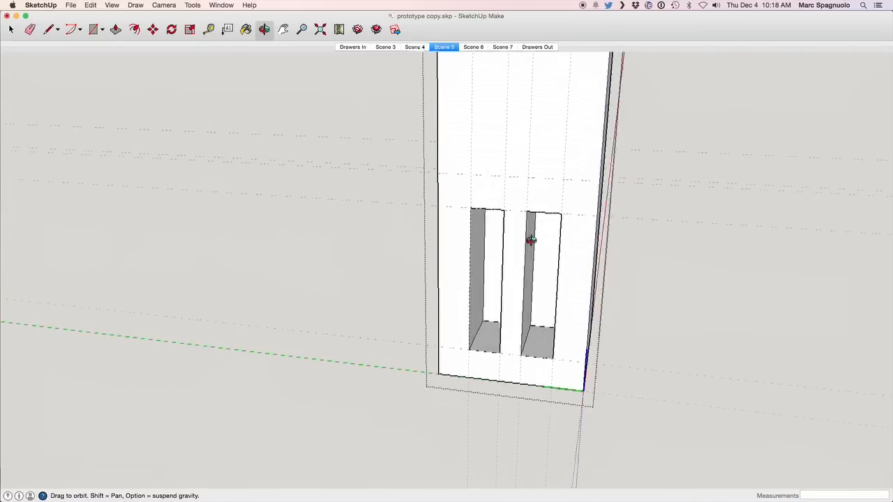
pyautogui.moveTo(530, 241); pyautogui.dragTo(620, 272)
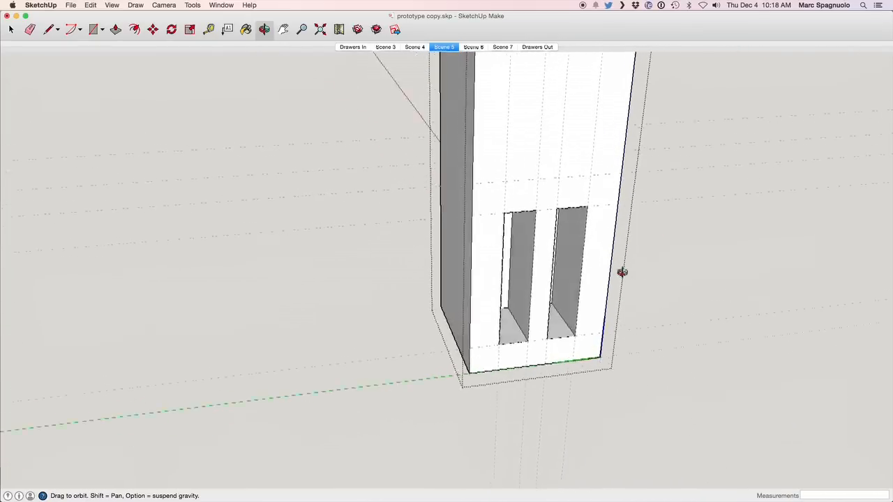
pyautogui.moveTo(621, 272); pyautogui.dragTo(443, 255)
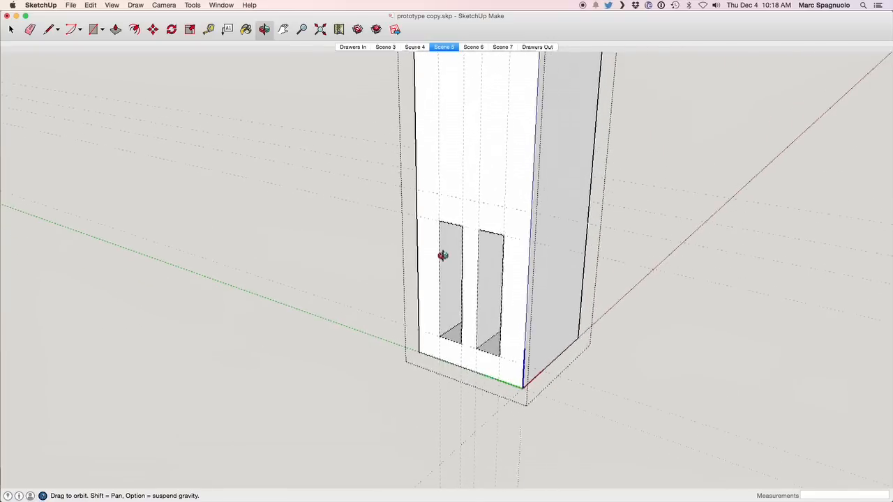
pyautogui.moveTo(443, 256); pyautogui.dragTo(620, 250)
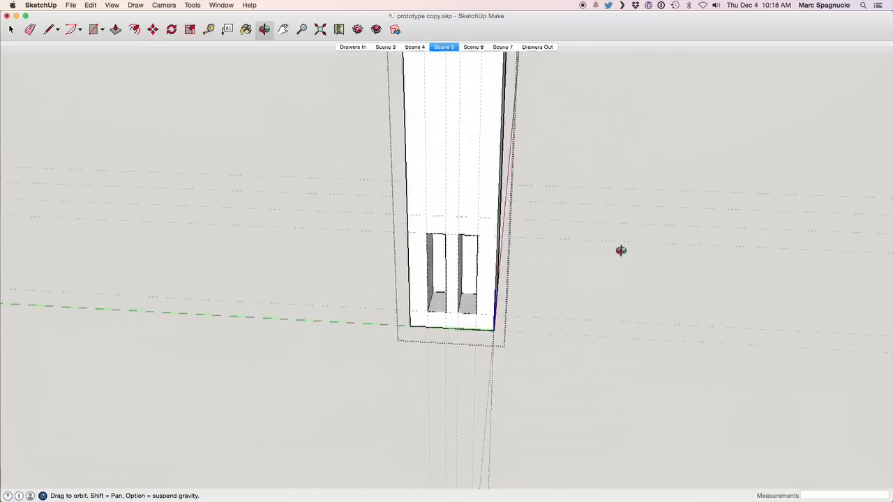
pyautogui.moveTo(620, 250); pyautogui.dragTo(433, 279)
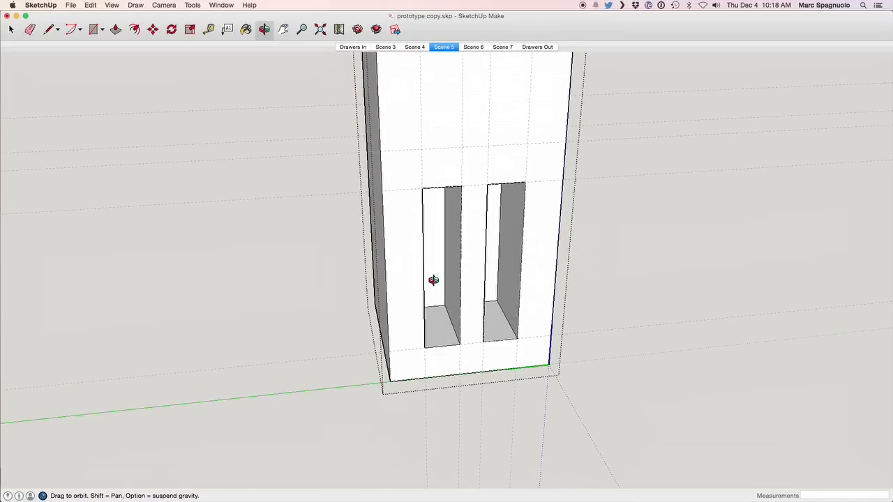
pyautogui.moveTo(433, 280); pyautogui.dragTo(324, 274)
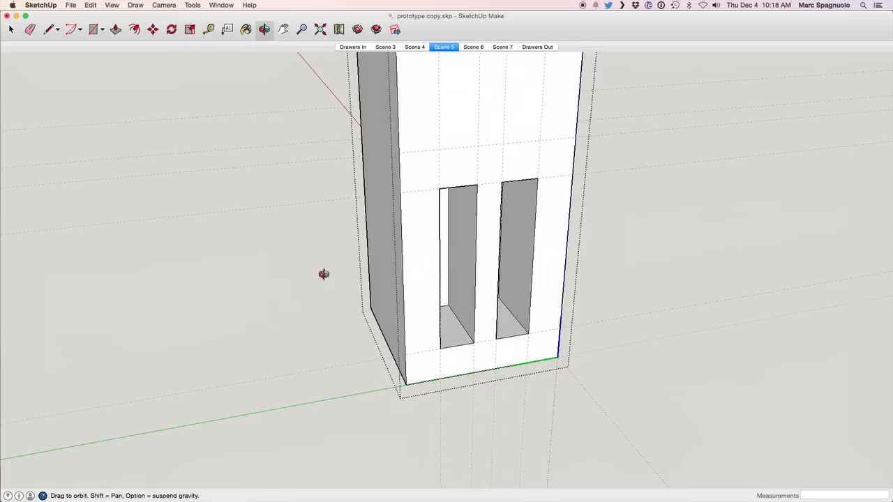
pyautogui.moveTo(382, 260)
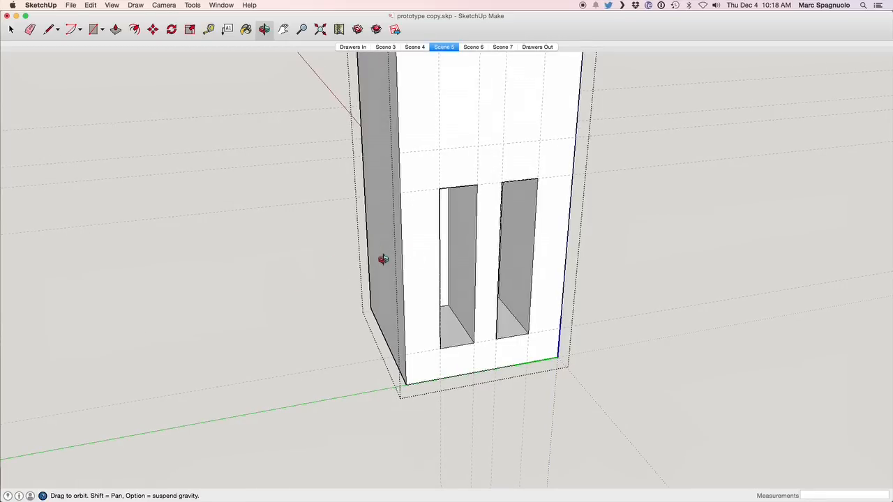
pyautogui.click(473, 47)
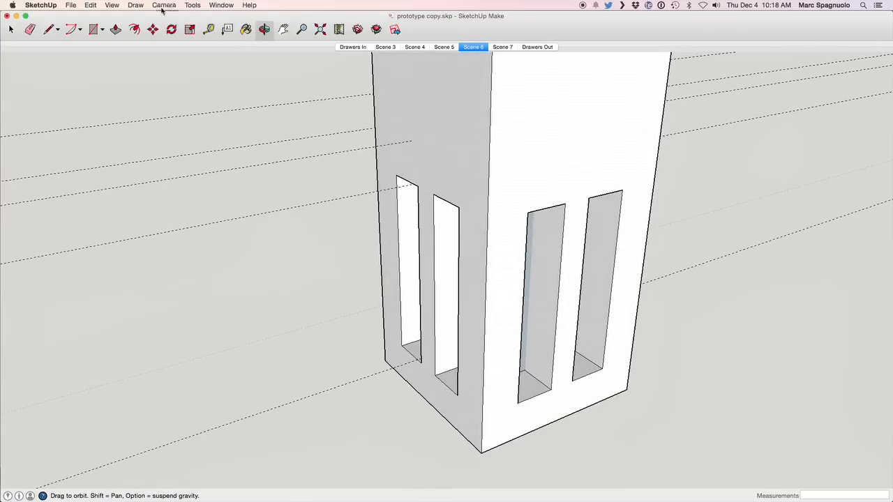
pyautogui.click(112, 5)
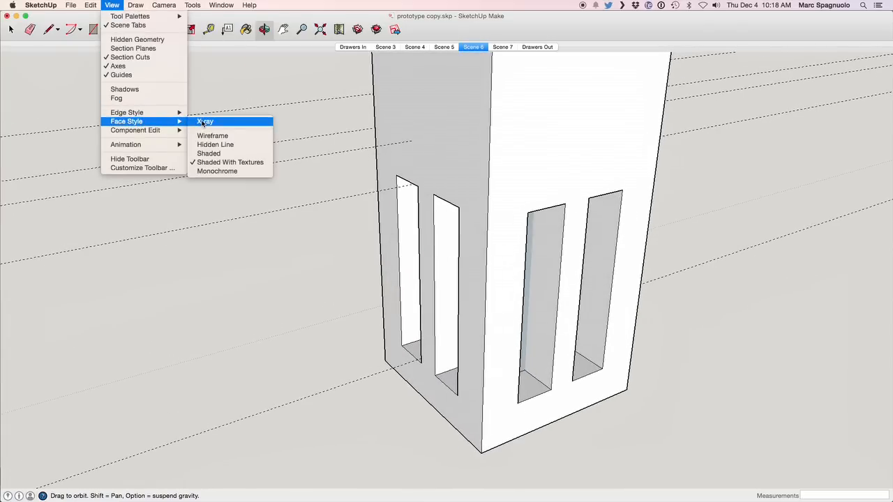
pyautogui.click(204, 122)
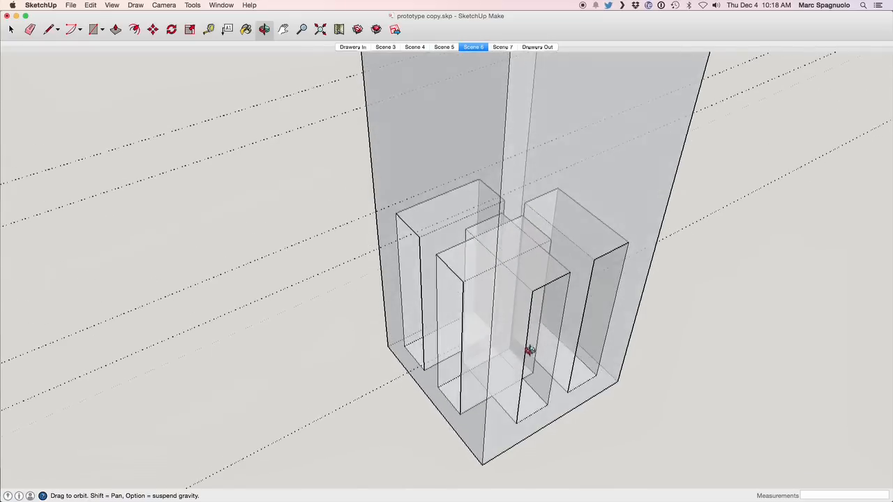
pyautogui.moveTo(528, 351); pyautogui.dragTo(431, 242)
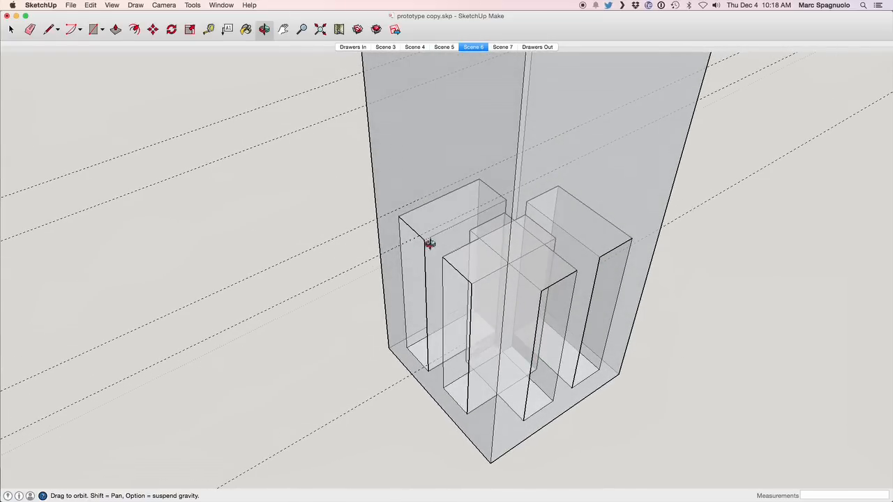
pyautogui.moveTo(488, 265)
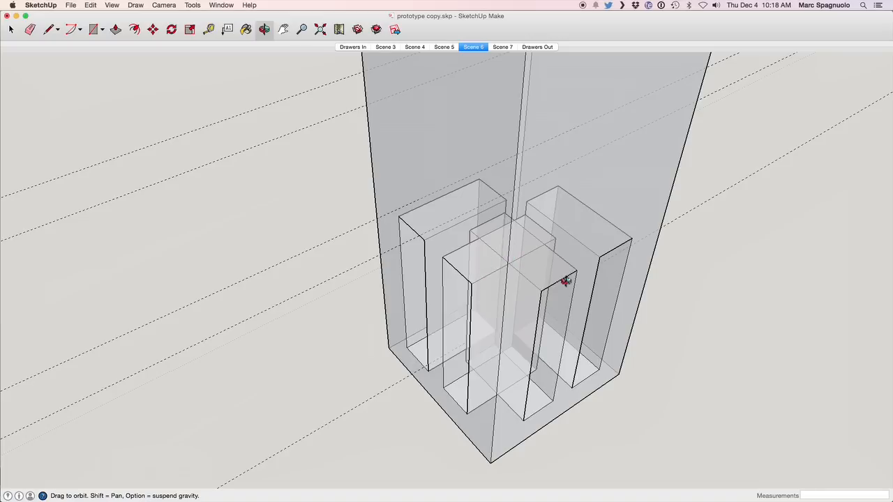
pyautogui.moveTo(565, 282); pyautogui.dragTo(433, 284)
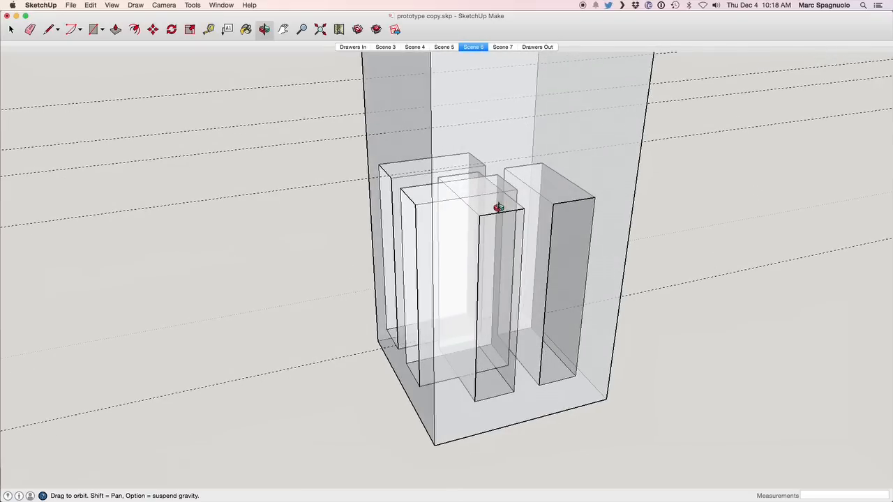
pyautogui.moveTo(498, 209); pyautogui.dragTo(509, 234)
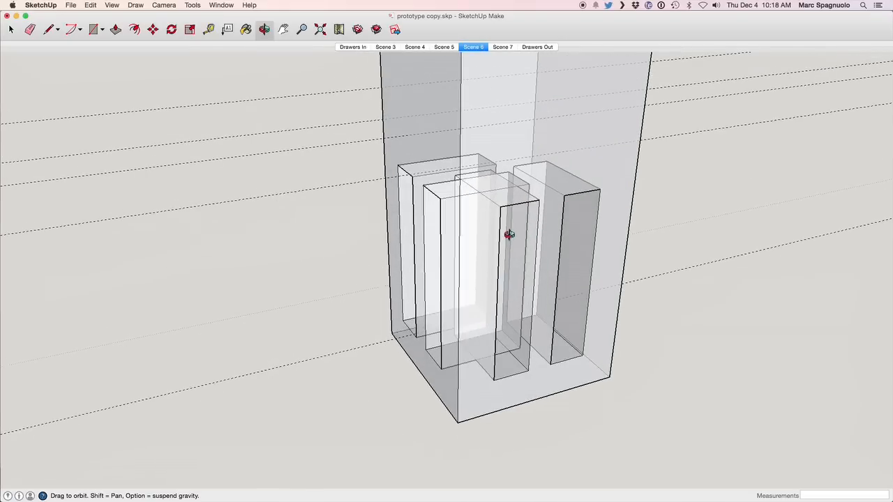
pyautogui.moveTo(495, 219)
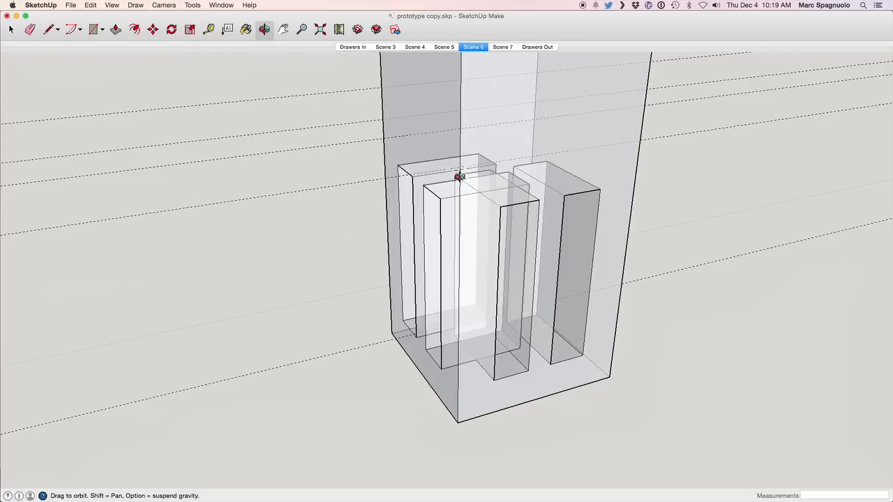
pyautogui.moveTo(480, 194)
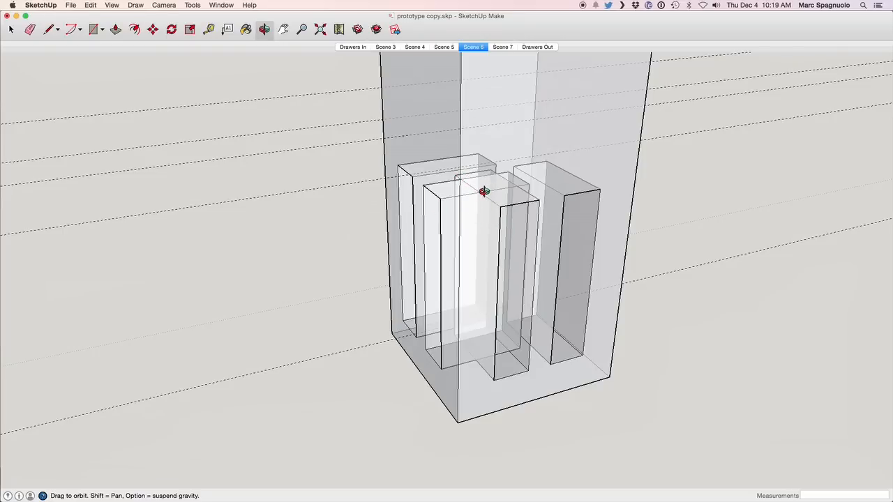
pyautogui.moveTo(483, 191); pyautogui.dragTo(531, 174)
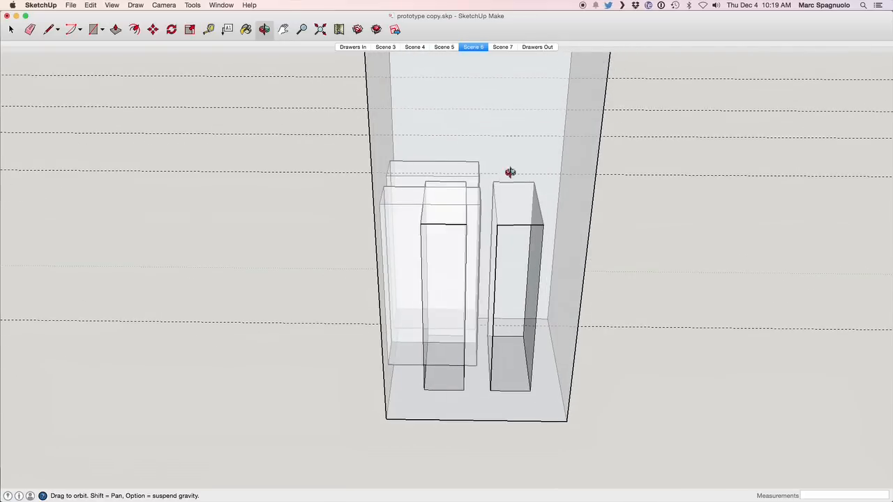
# Load Scene 7 and orbit the leg and rail, comparing rail tenons with the adjusted mortises
pyautogui.click(502, 47)
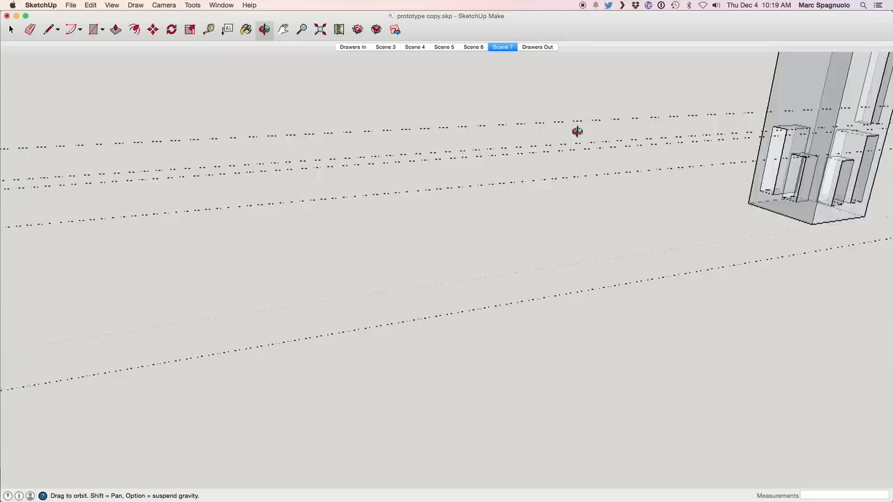
pyautogui.moveTo(577, 132); pyautogui.dragTo(293, 237)
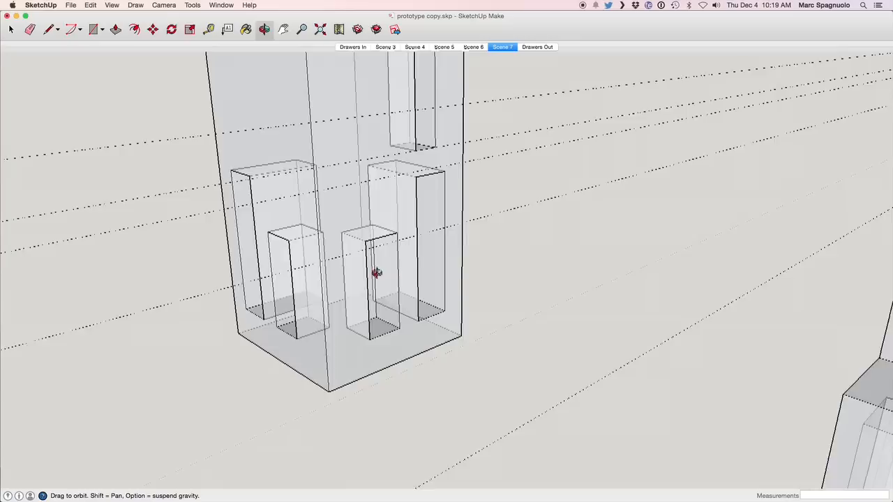
pyautogui.moveTo(377, 272); pyautogui.dragTo(419, 293)
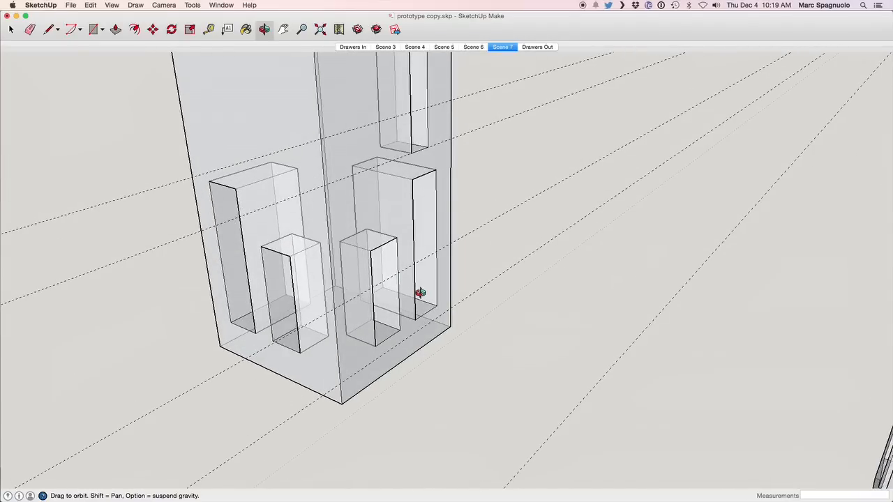
pyautogui.moveTo(418, 293); pyautogui.dragTo(383, 290)
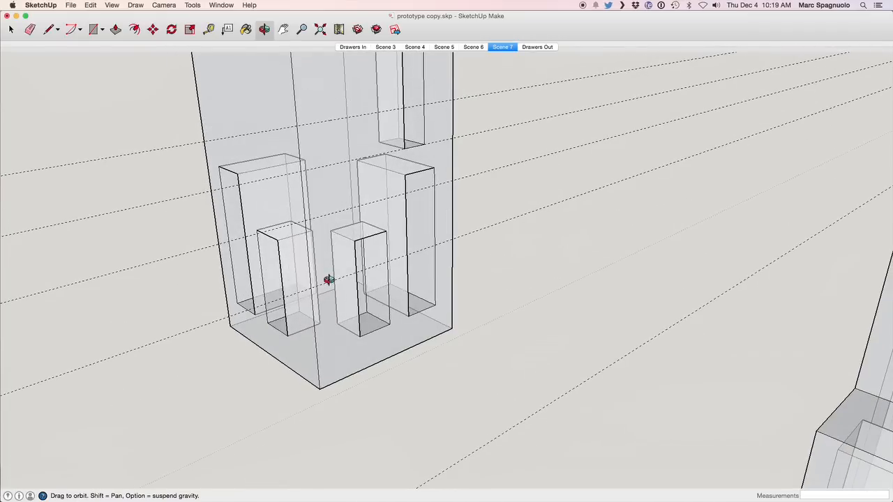
pyautogui.moveTo(328, 279); pyautogui.dragTo(311, 227)
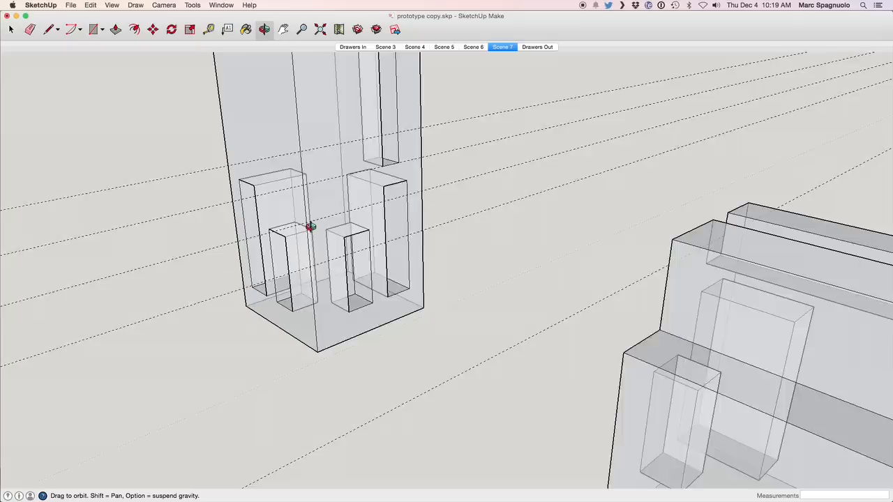
pyautogui.moveTo(310, 227); pyautogui.dragTo(600, 321)
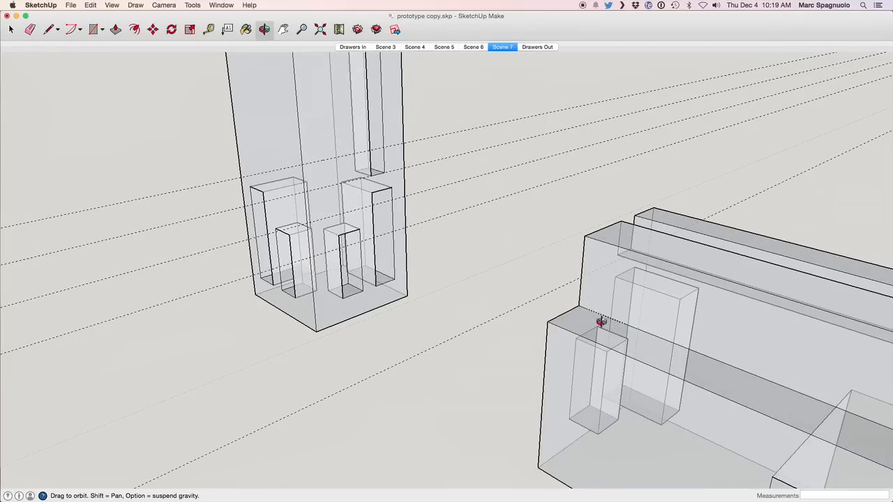
pyautogui.moveTo(600, 321); pyautogui.dragTo(569, 313)
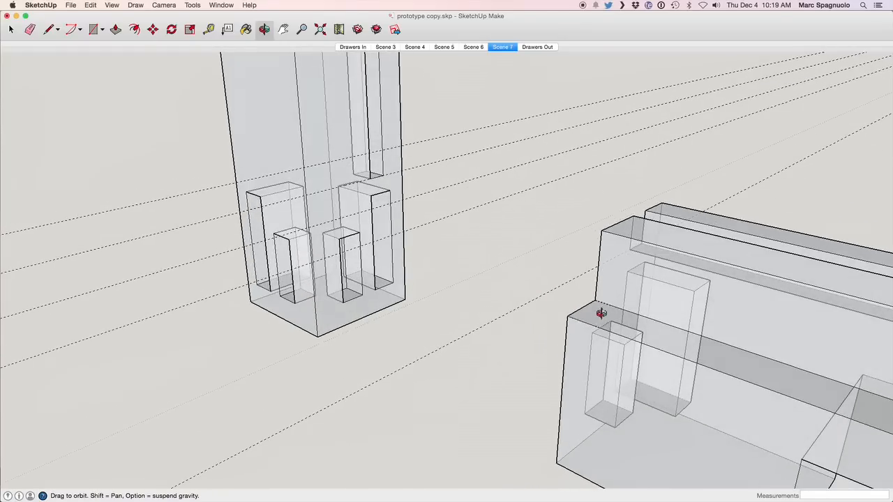
pyautogui.moveTo(602, 313); pyautogui.dragTo(635, 265)
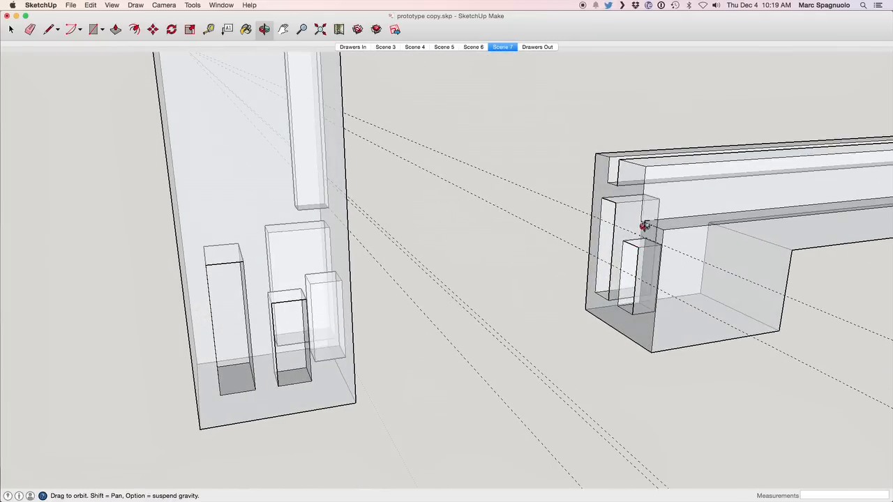
pyautogui.moveTo(666, 213)
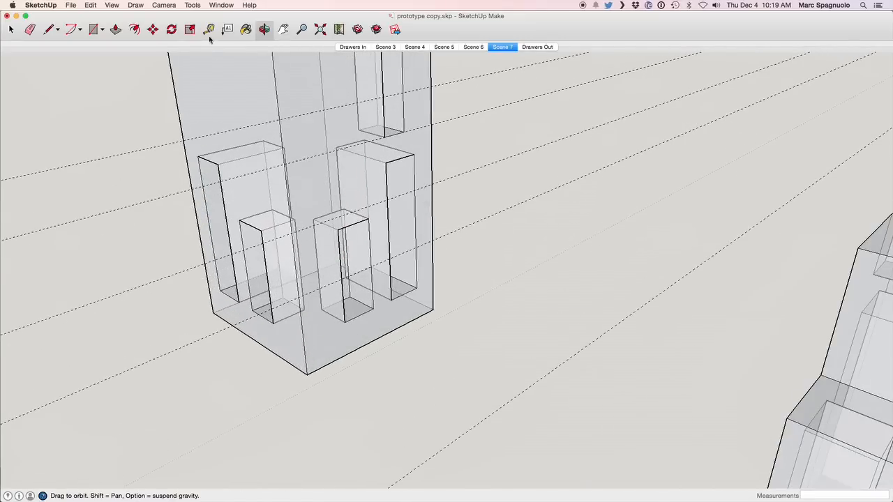
pyautogui.click(210, 30)
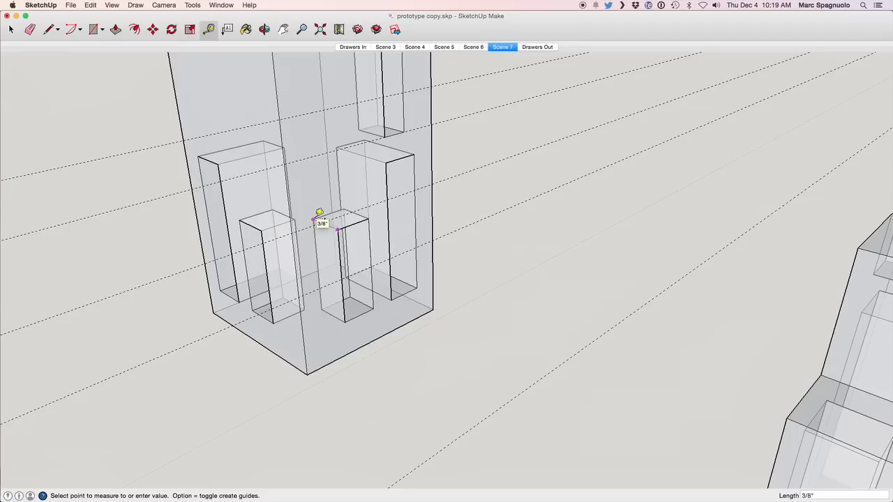
pyautogui.moveTo(299, 215)
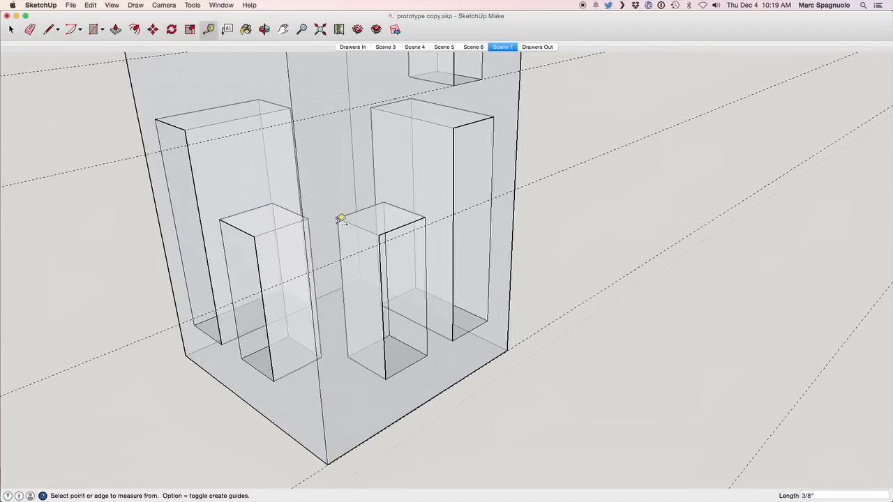
pyautogui.moveTo(485, 131)
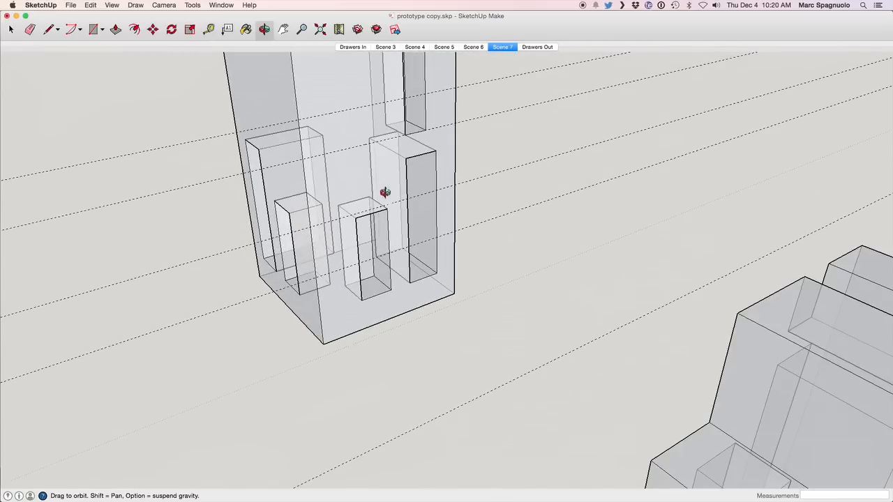
pyautogui.moveTo(384, 192); pyautogui.dragTo(390, 106)
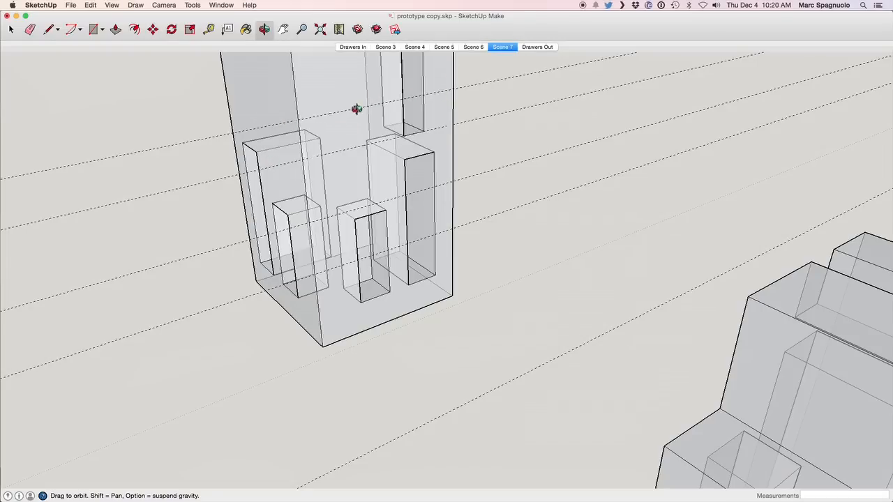
pyautogui.moveTo(369, 146)
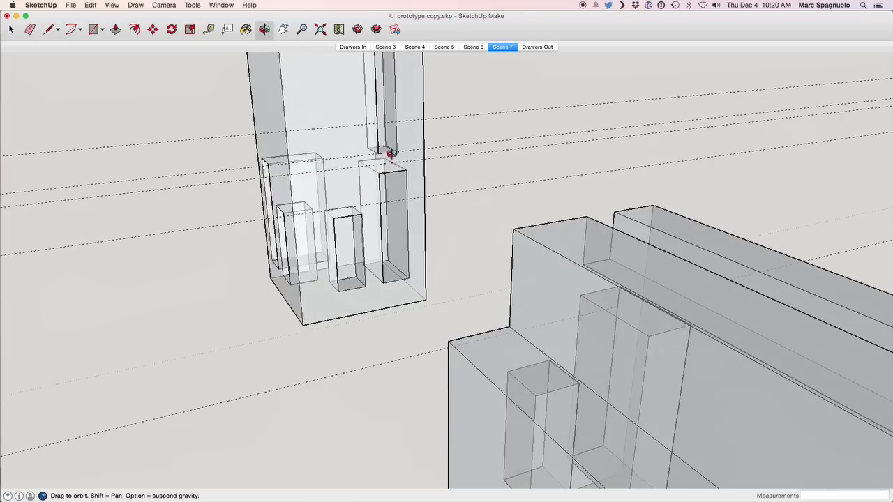
pyautogui.moveTo(390, 151)
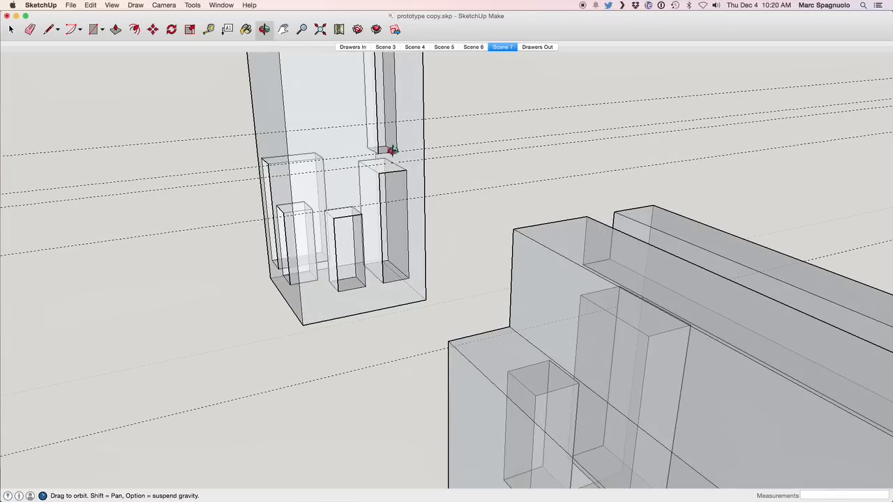
pyautogui.moveTo(390, 150); pyautogui.dragTo(447, 200)
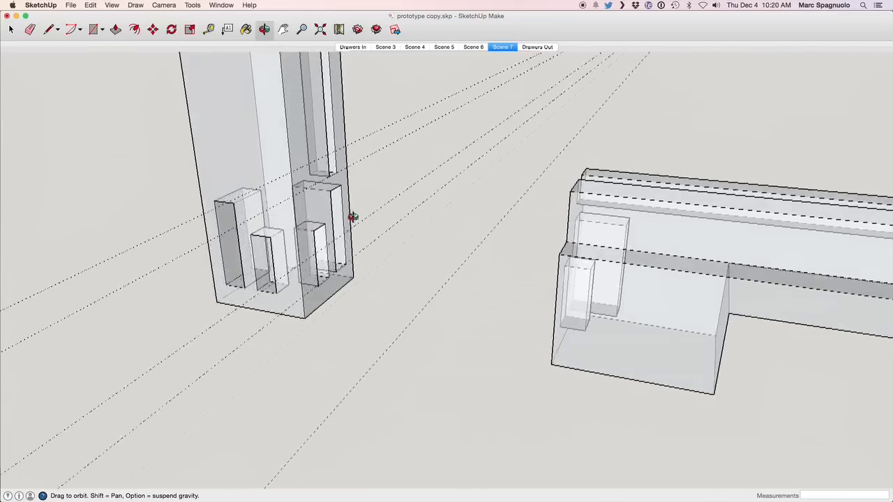
pyautogui.moveTo(352, 216); pyautogui.dragTo(568, 217)
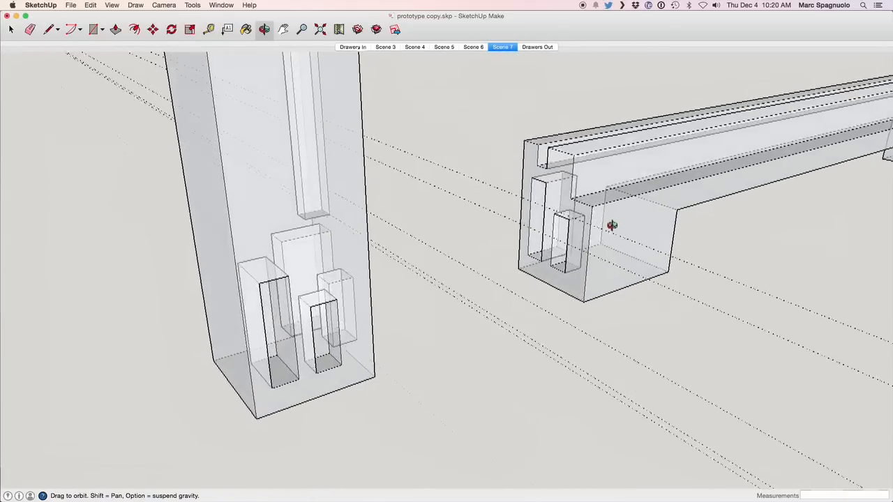
pyautogui.moveTo(612, 225); pyautogui.dragTo(322, 248)
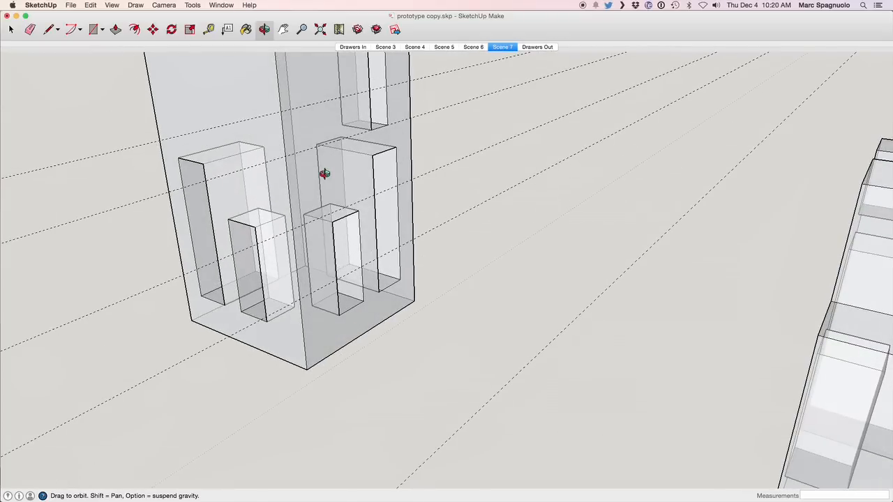
pyautogui.moveTo(325, 175); pyautogui.dragTo(356, 213)
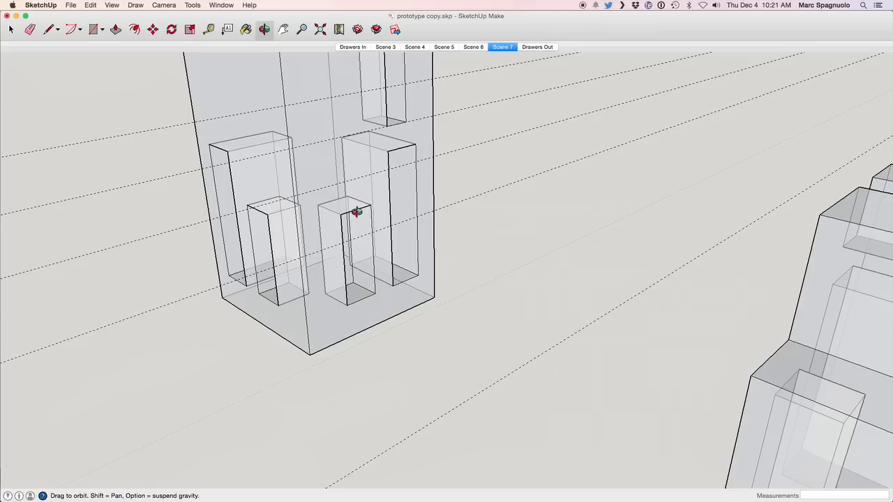
pyautogui.moveTo(375, 212)
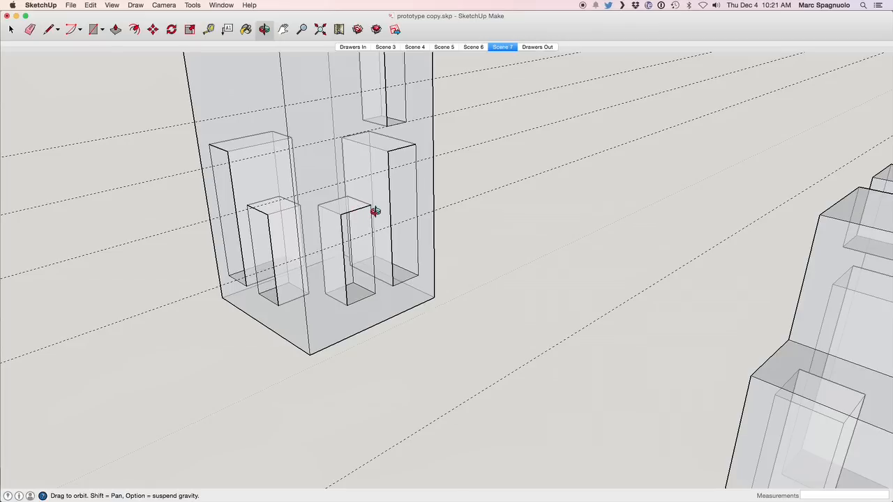